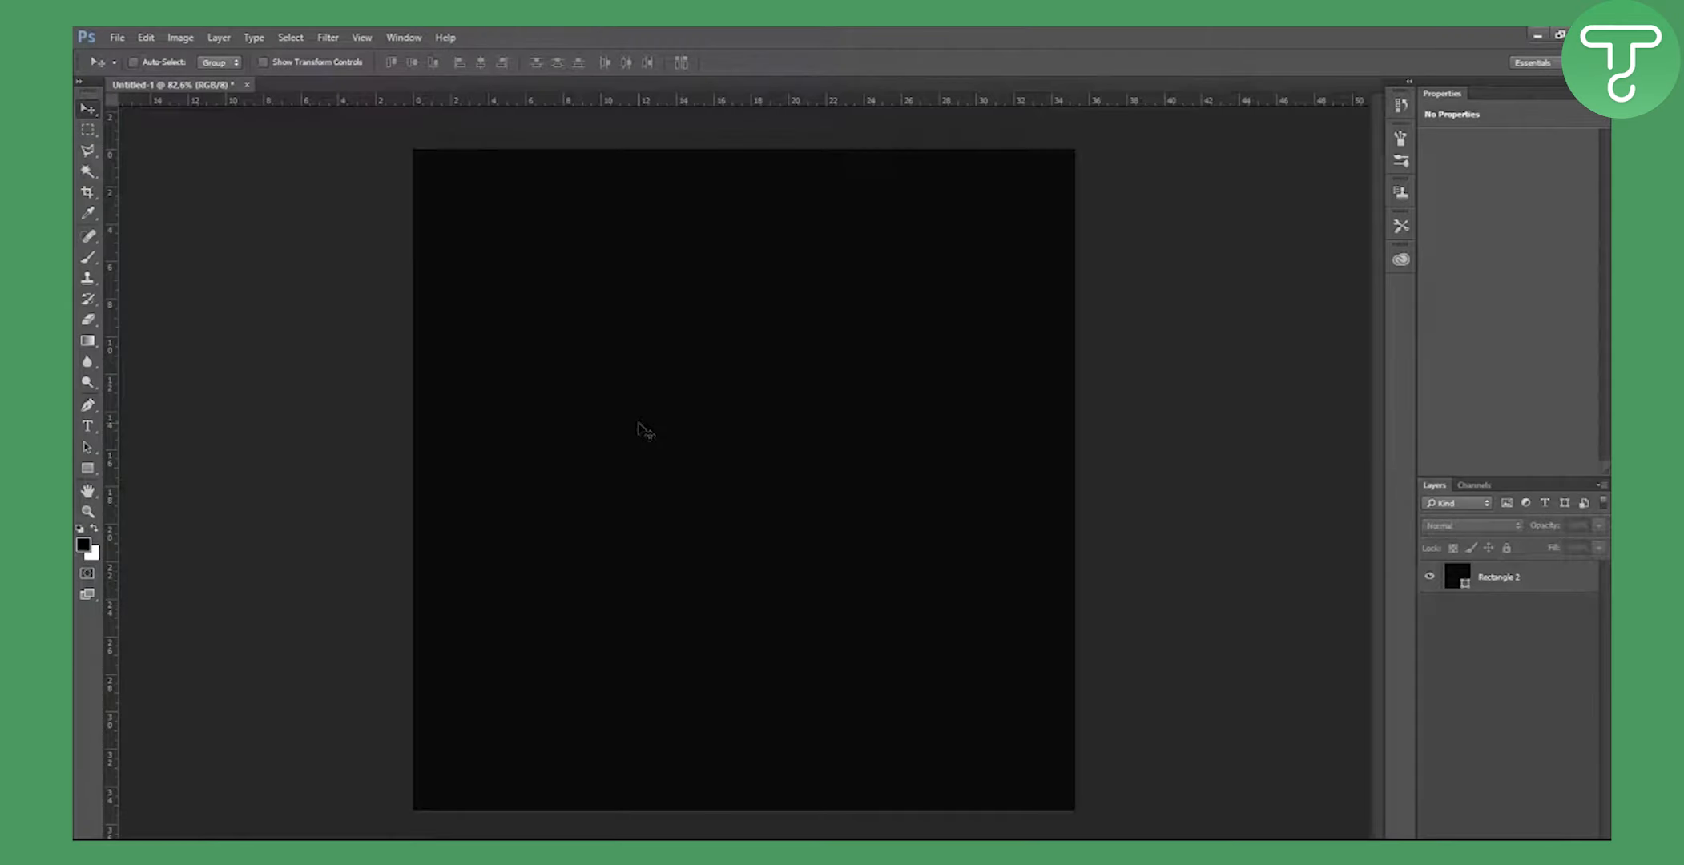
- Place the word SIMETRIX in Longhaul italic, coloured white, and commit the type layer
click(86, 428)
text(SIMETRIX)
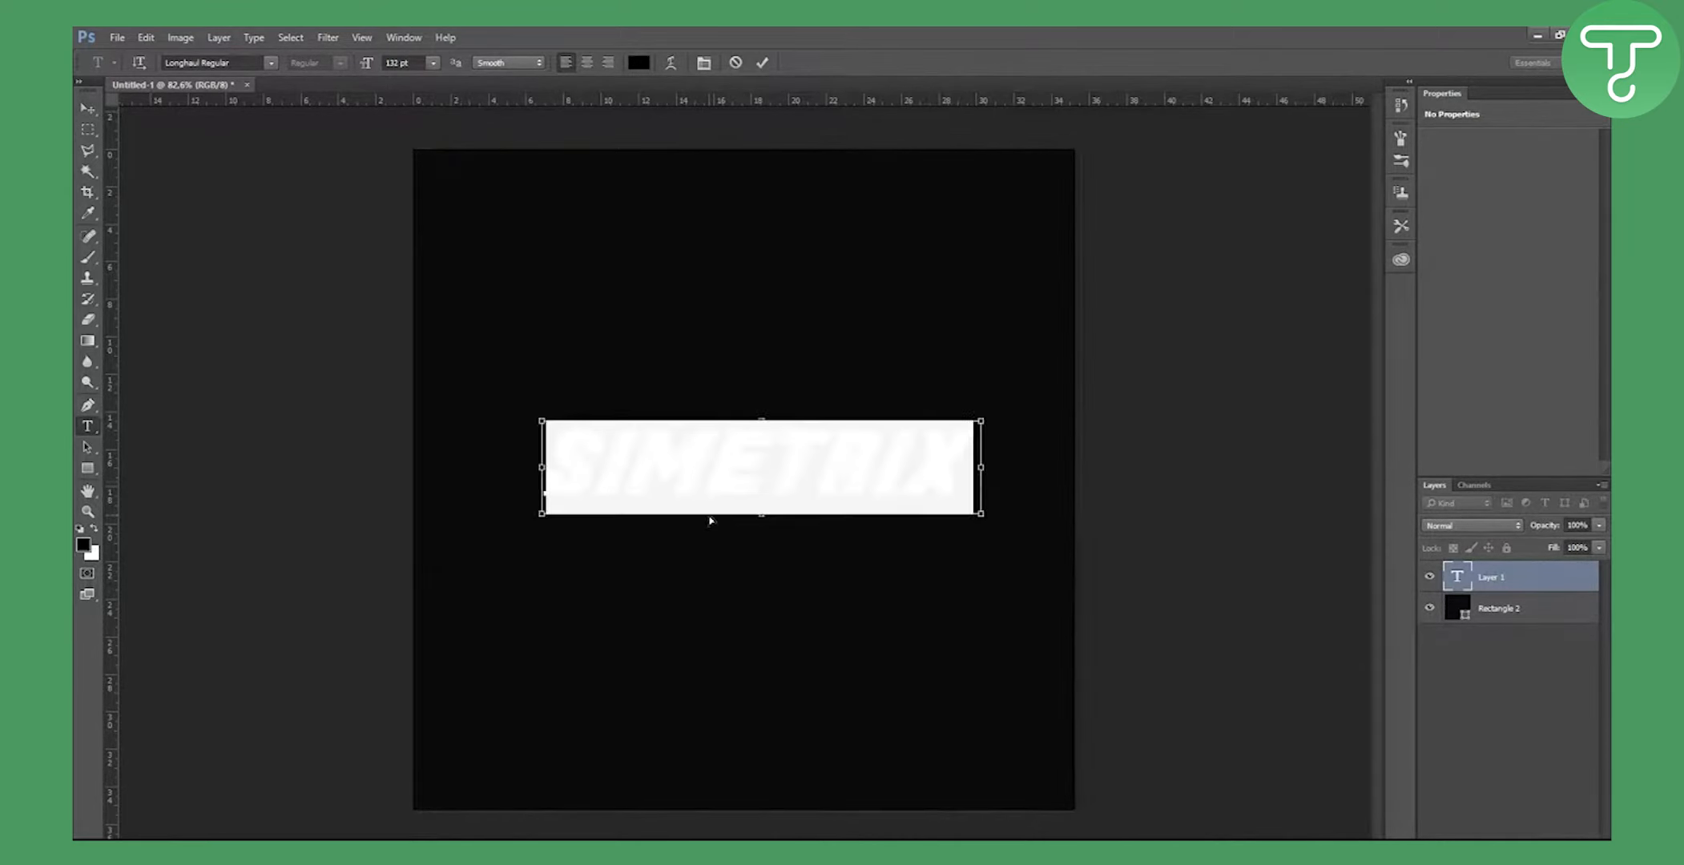
click(639, 61)
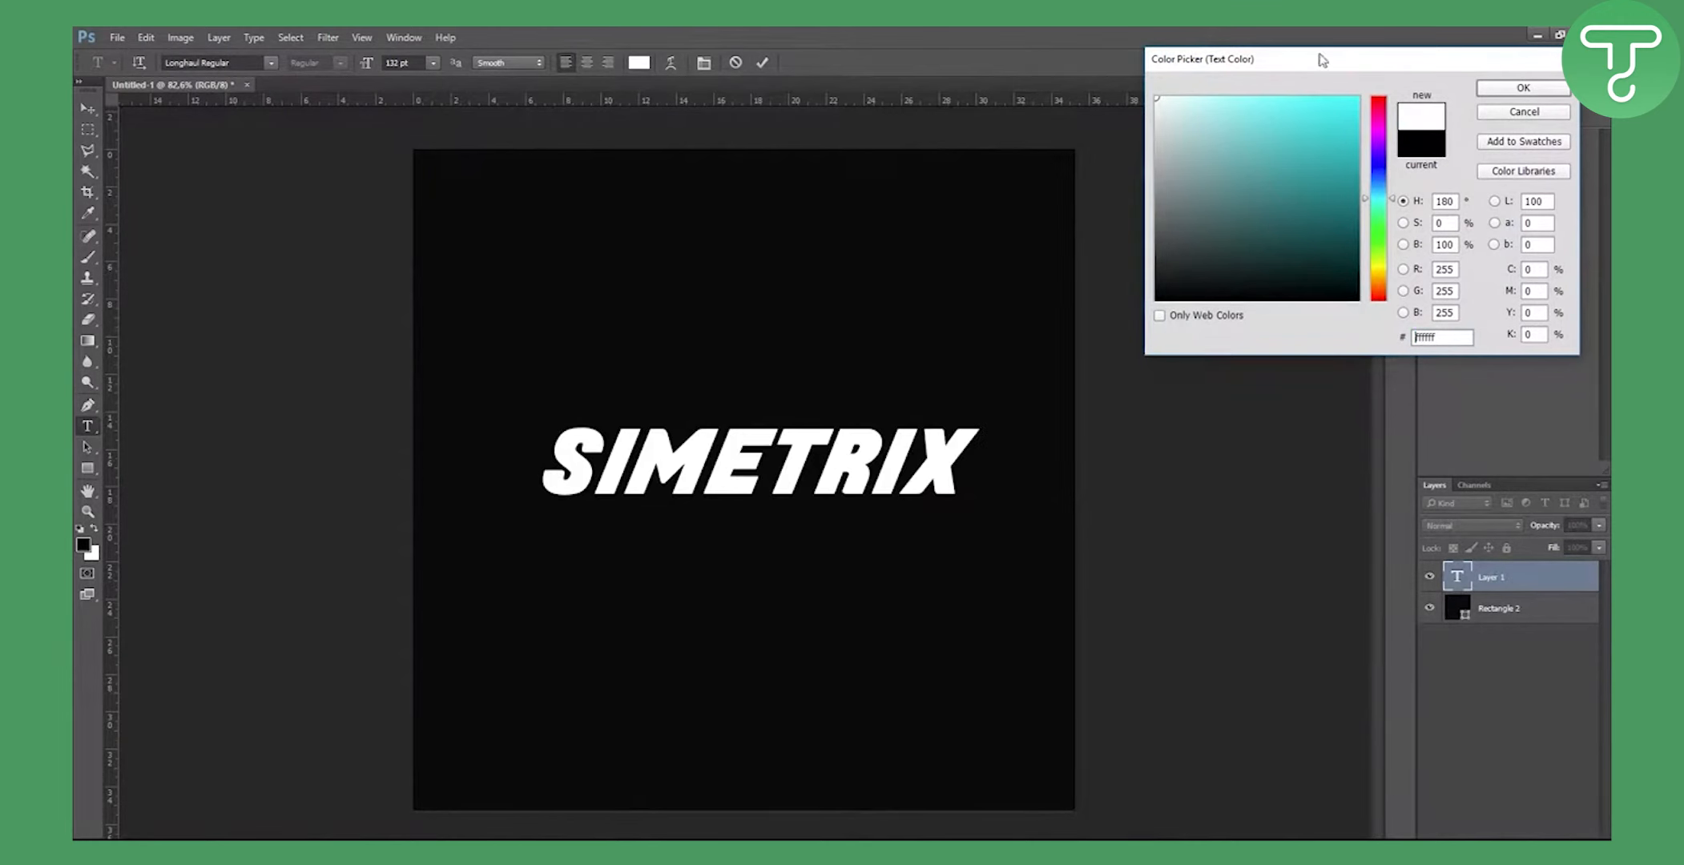
click(1522, 87)
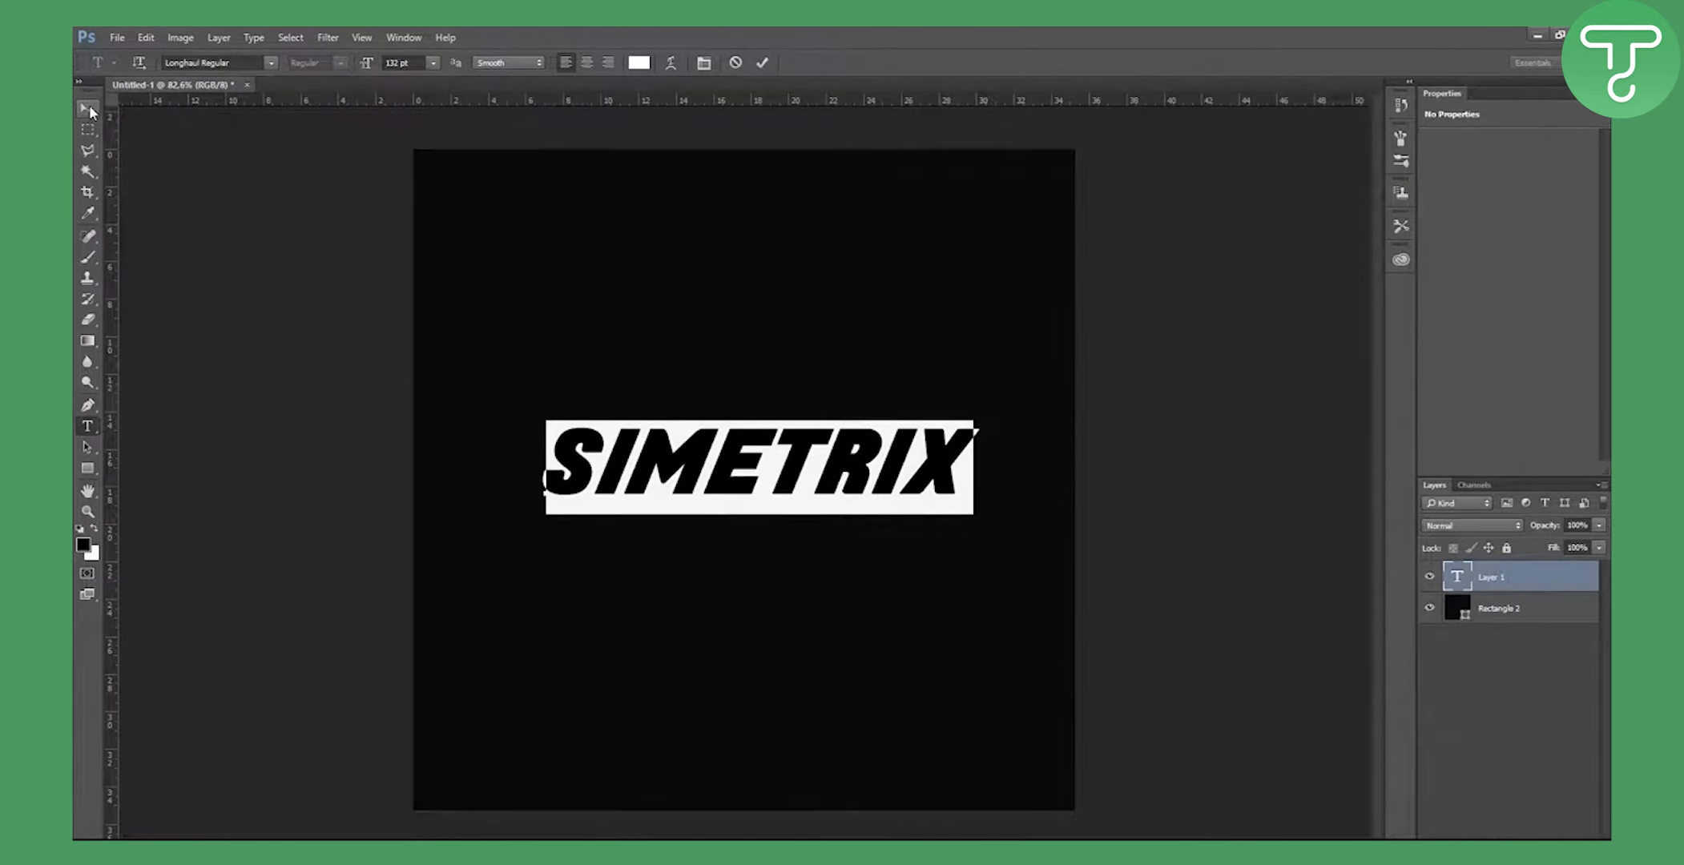
click(87, 106)
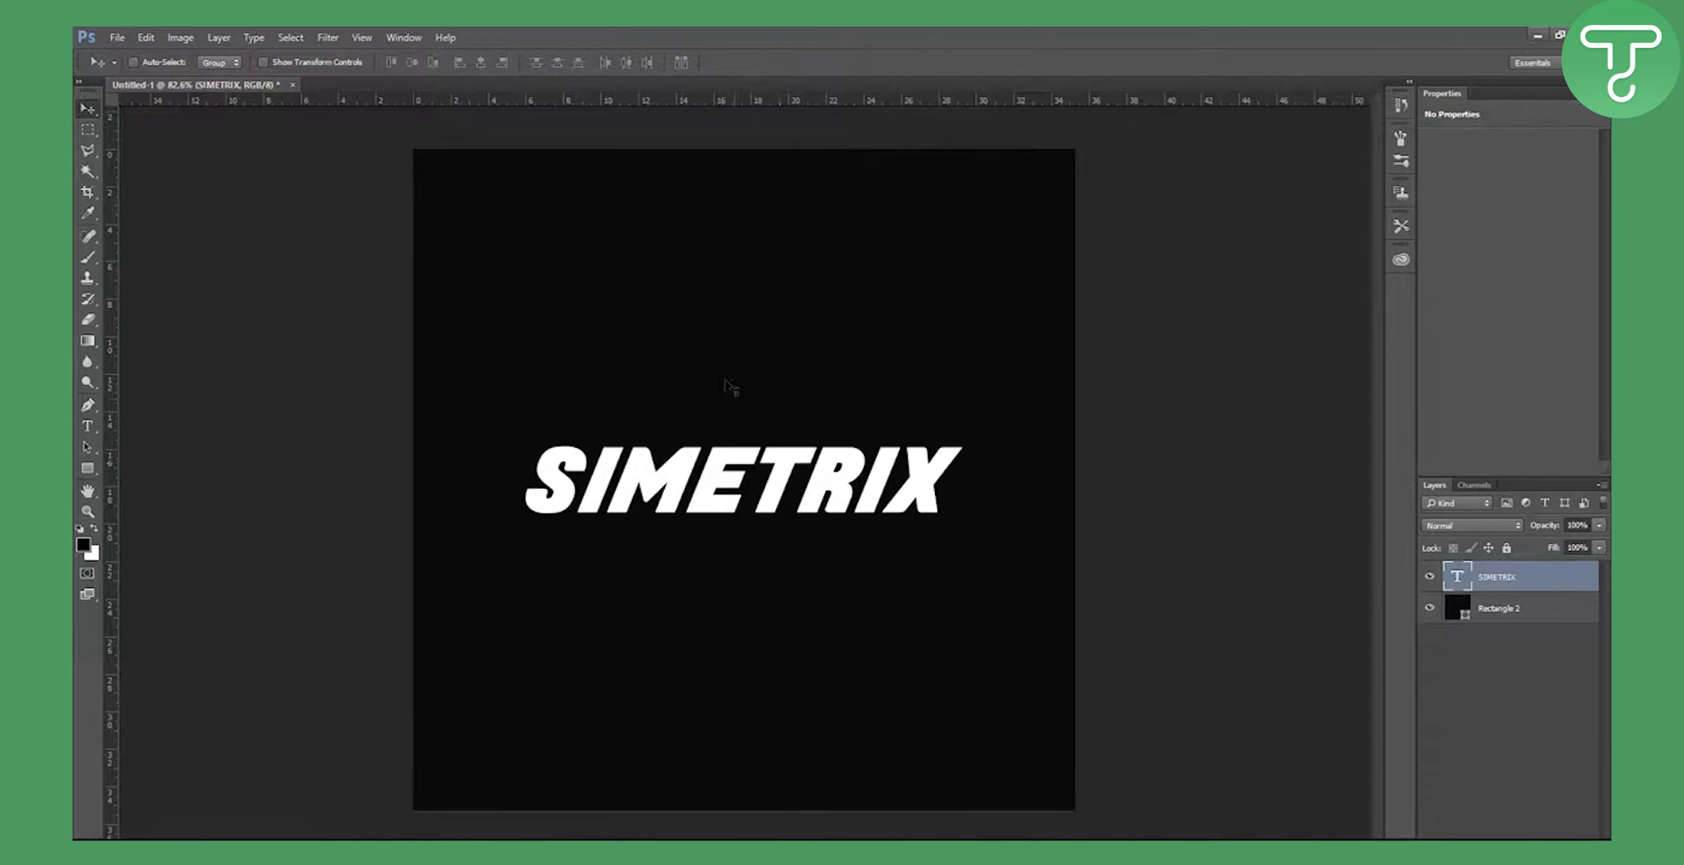
- Duplicate the SIMETRIX layer three times, producing SIMETRIX copy, copy 2 and copy 3
right_click(1497, 577)
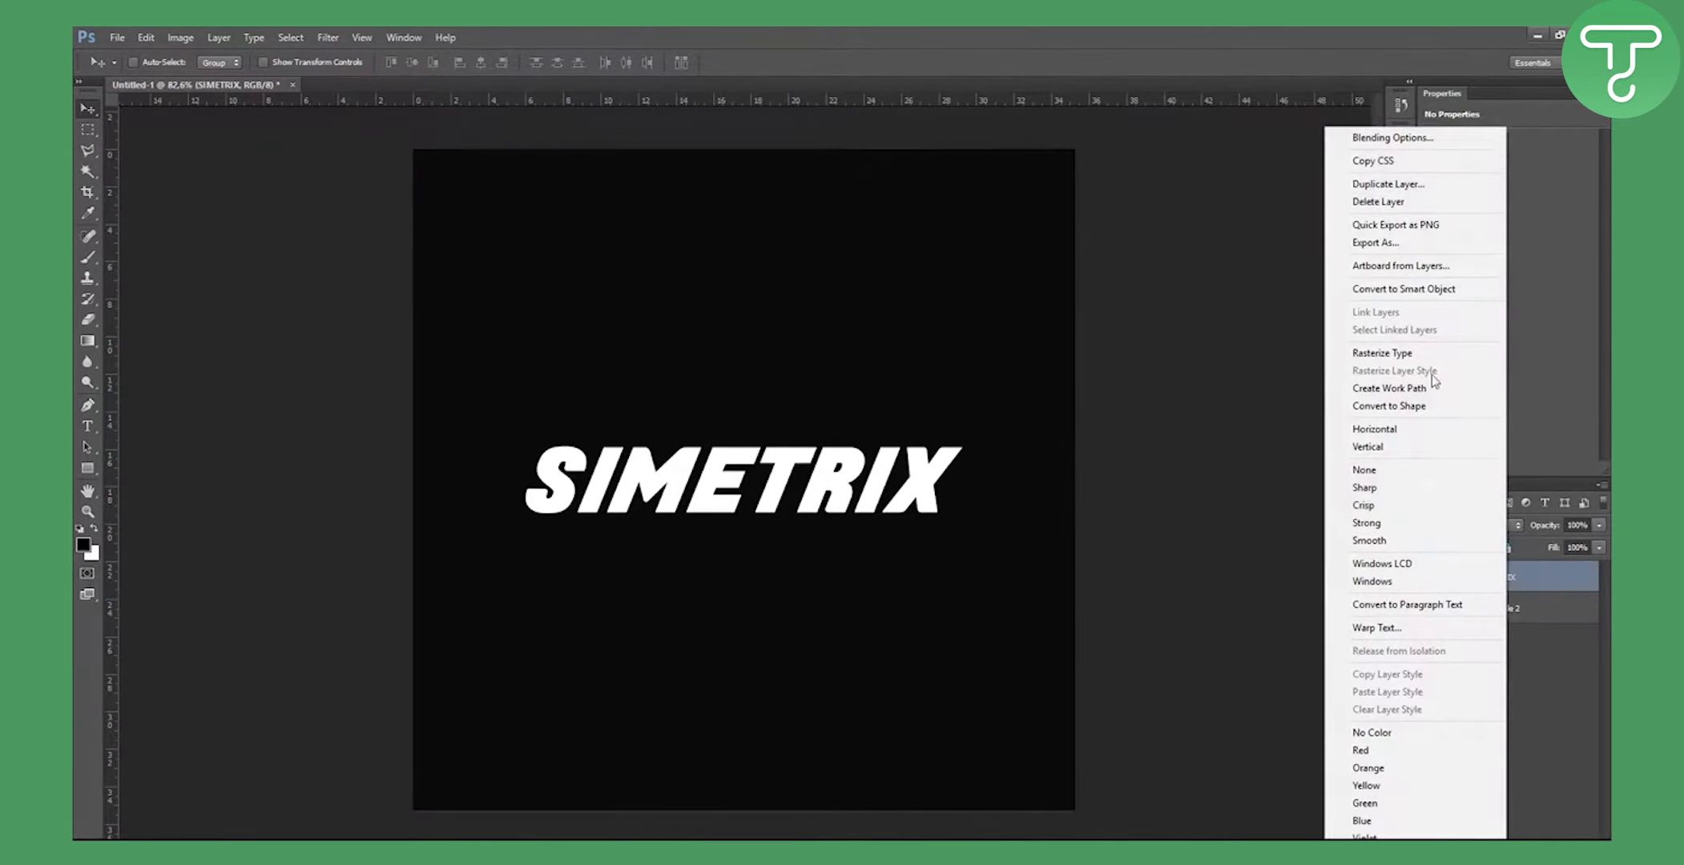
click(1386, 184)
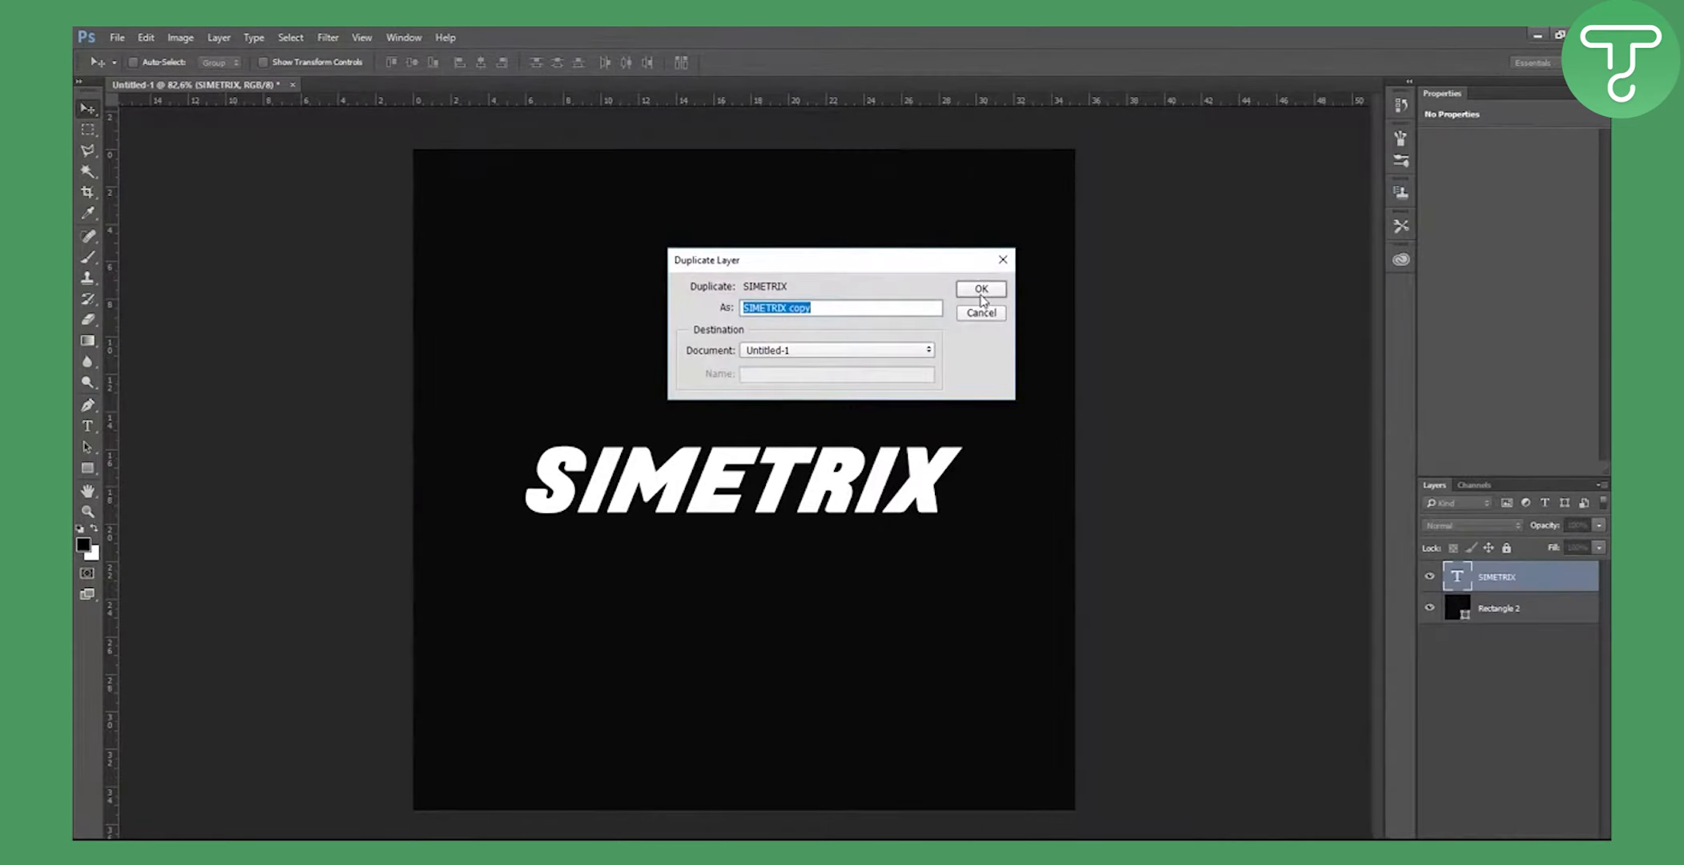
click(979, 289)
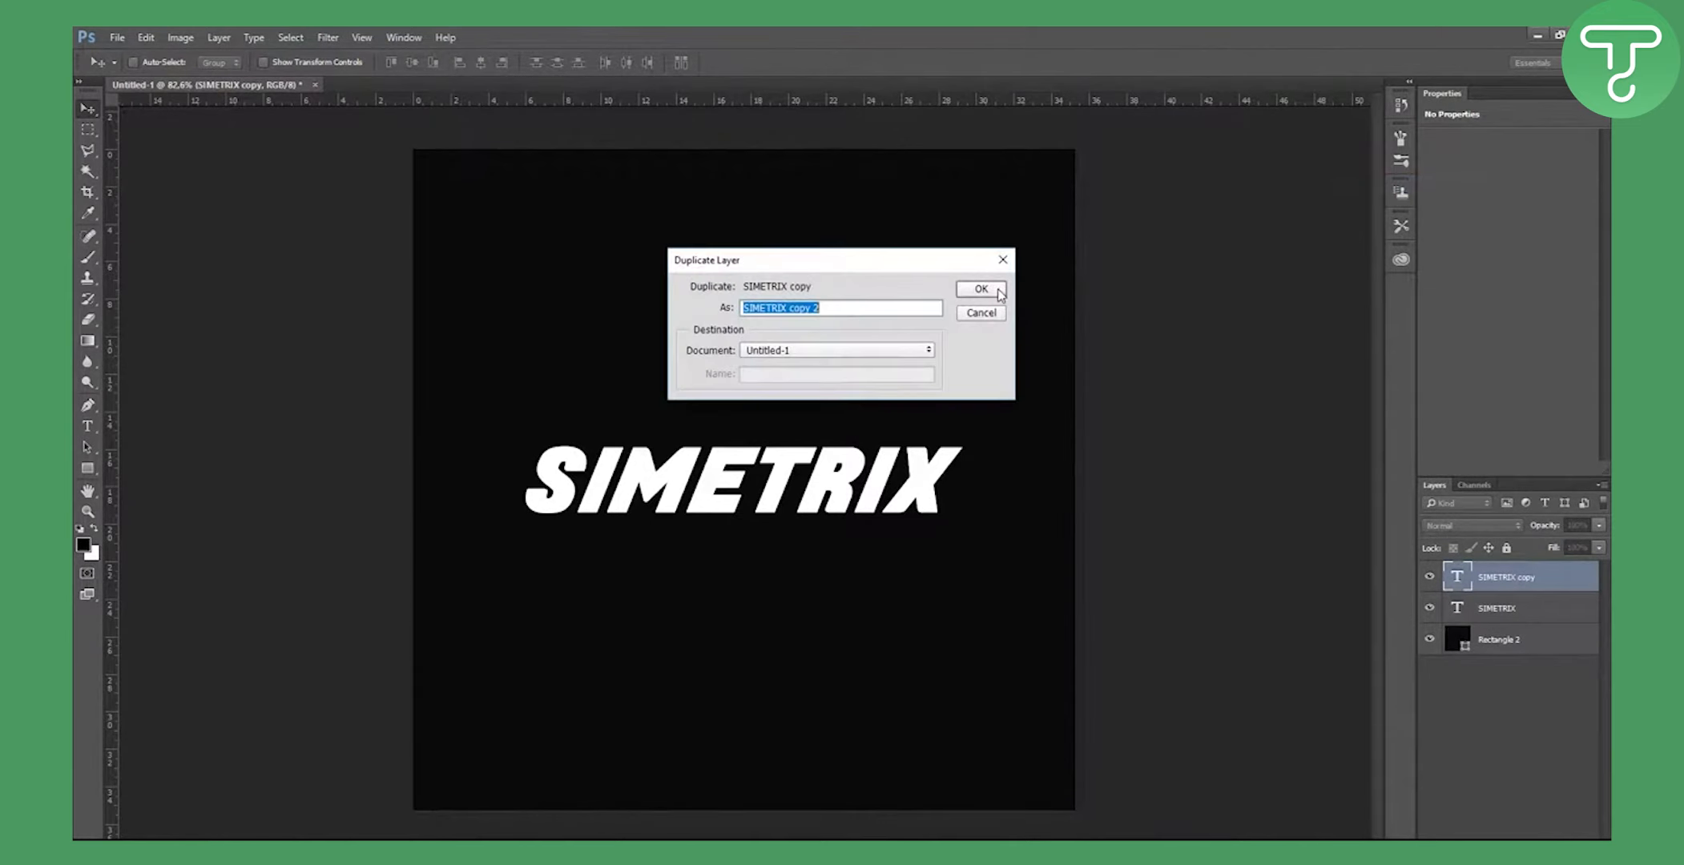
click(979, 289)
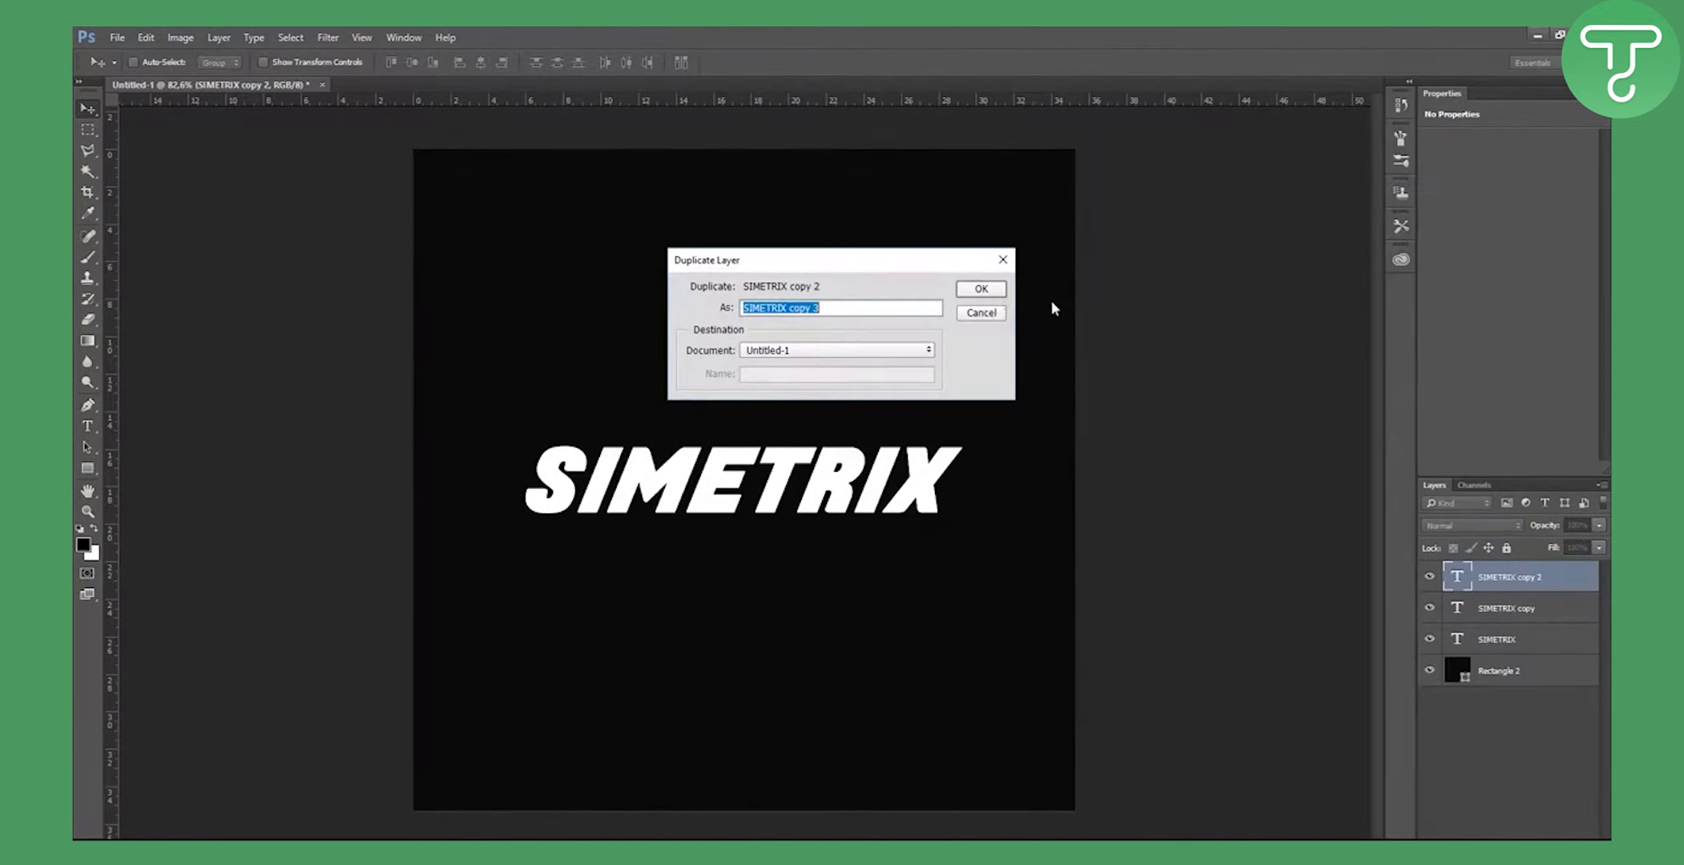
click(979, 288)
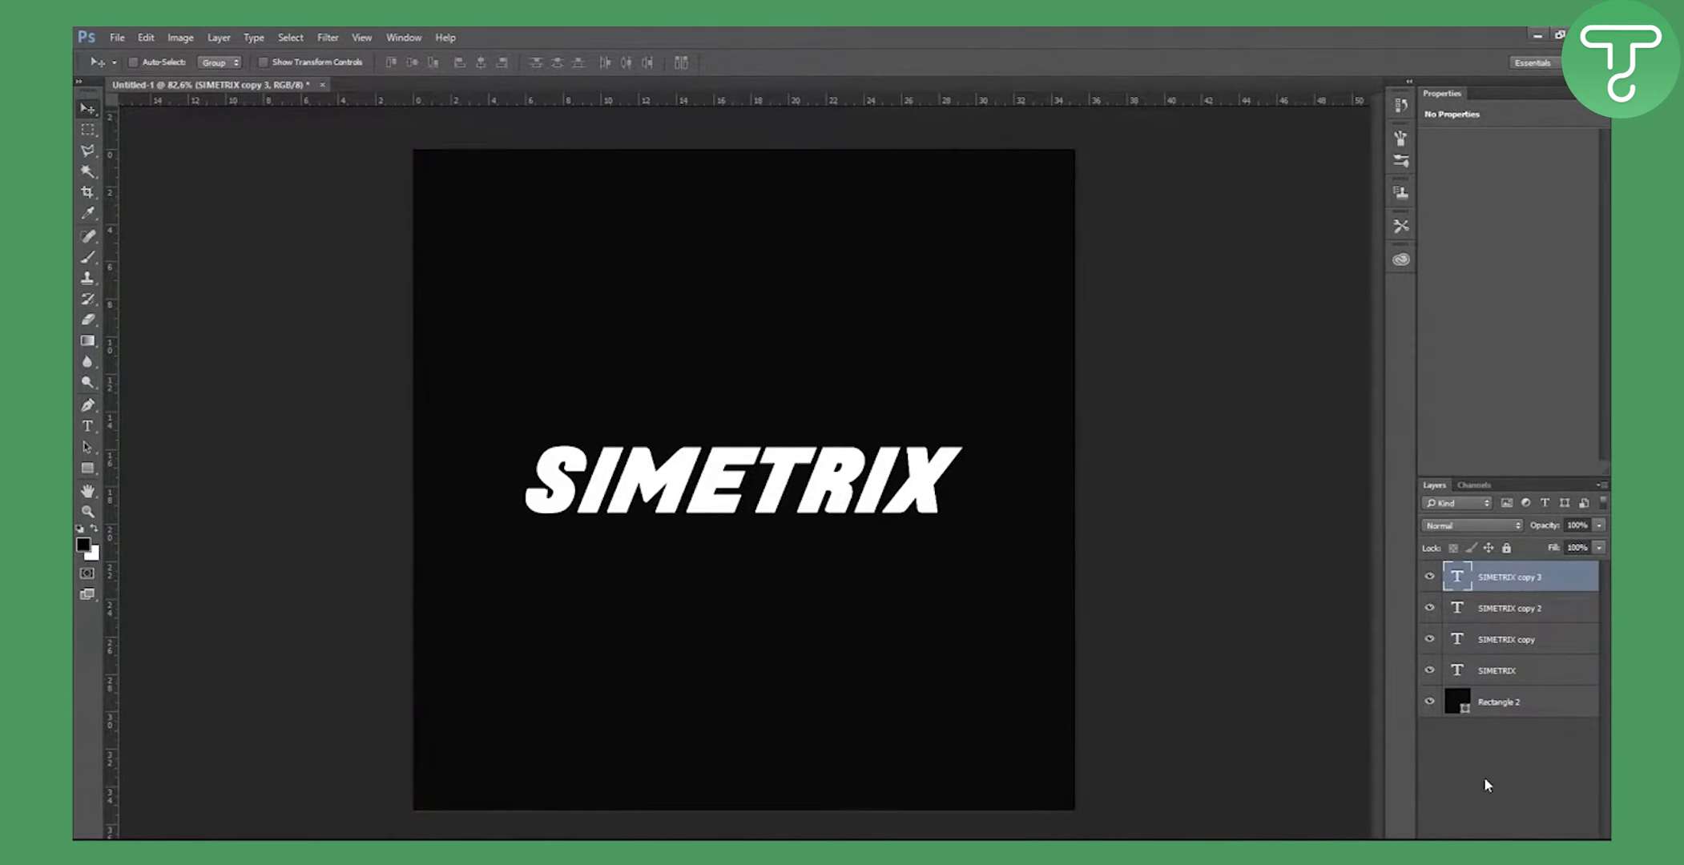
click(1509, 639)
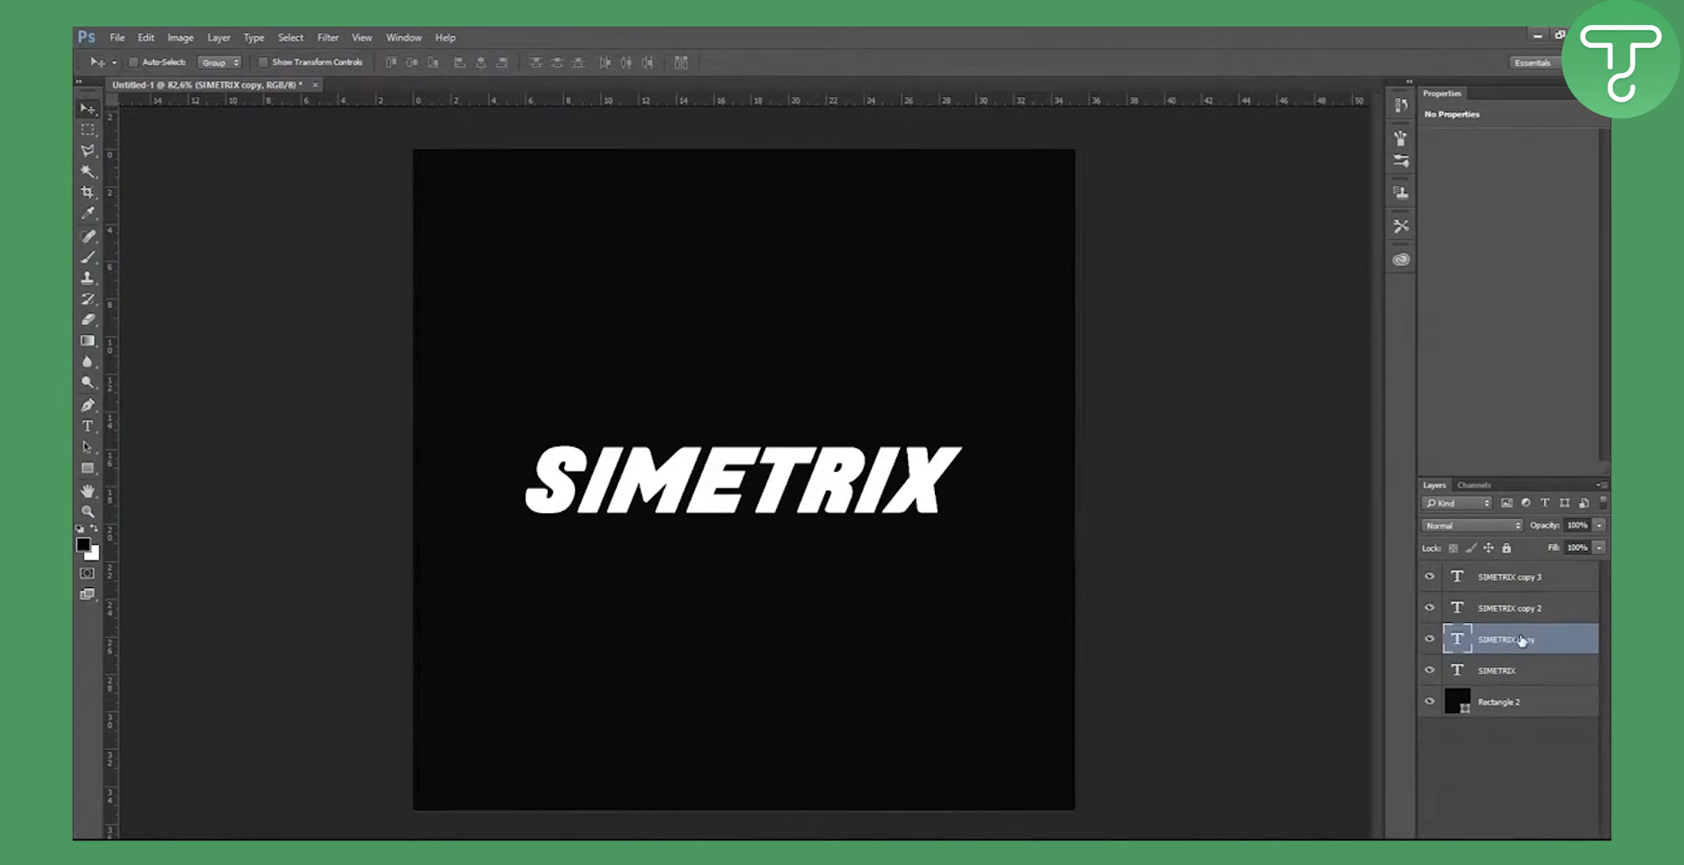
- Restrict SIMETRIX copy to the red channel by disabling green and blue in Blending Options
right_click(1515, 639)
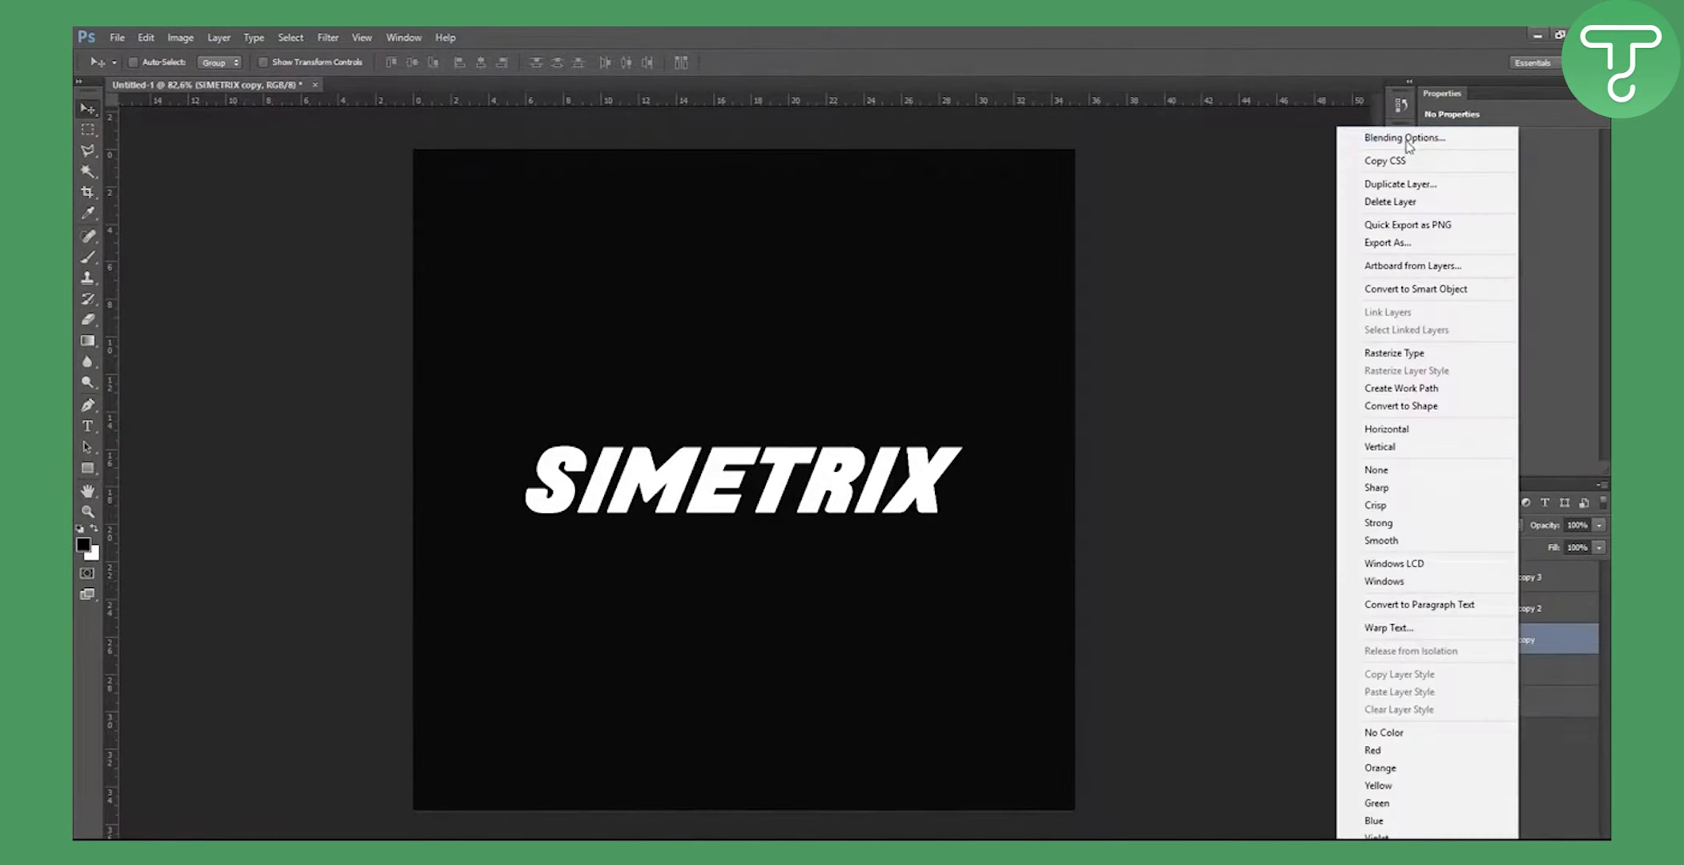
click(1404, 138)
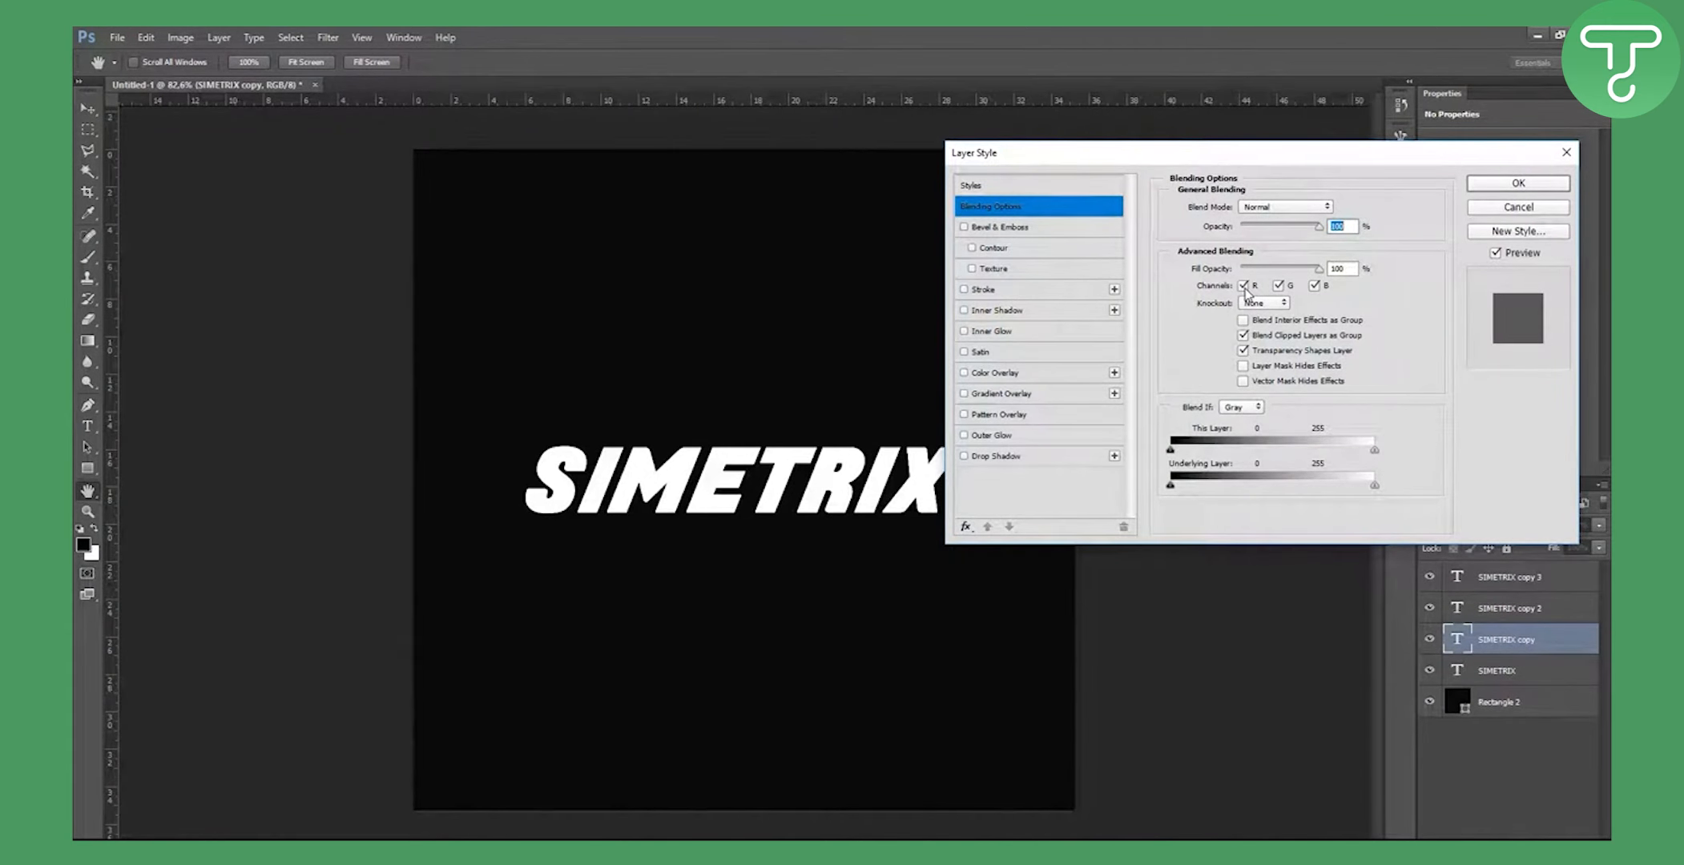
click(1277, 286)
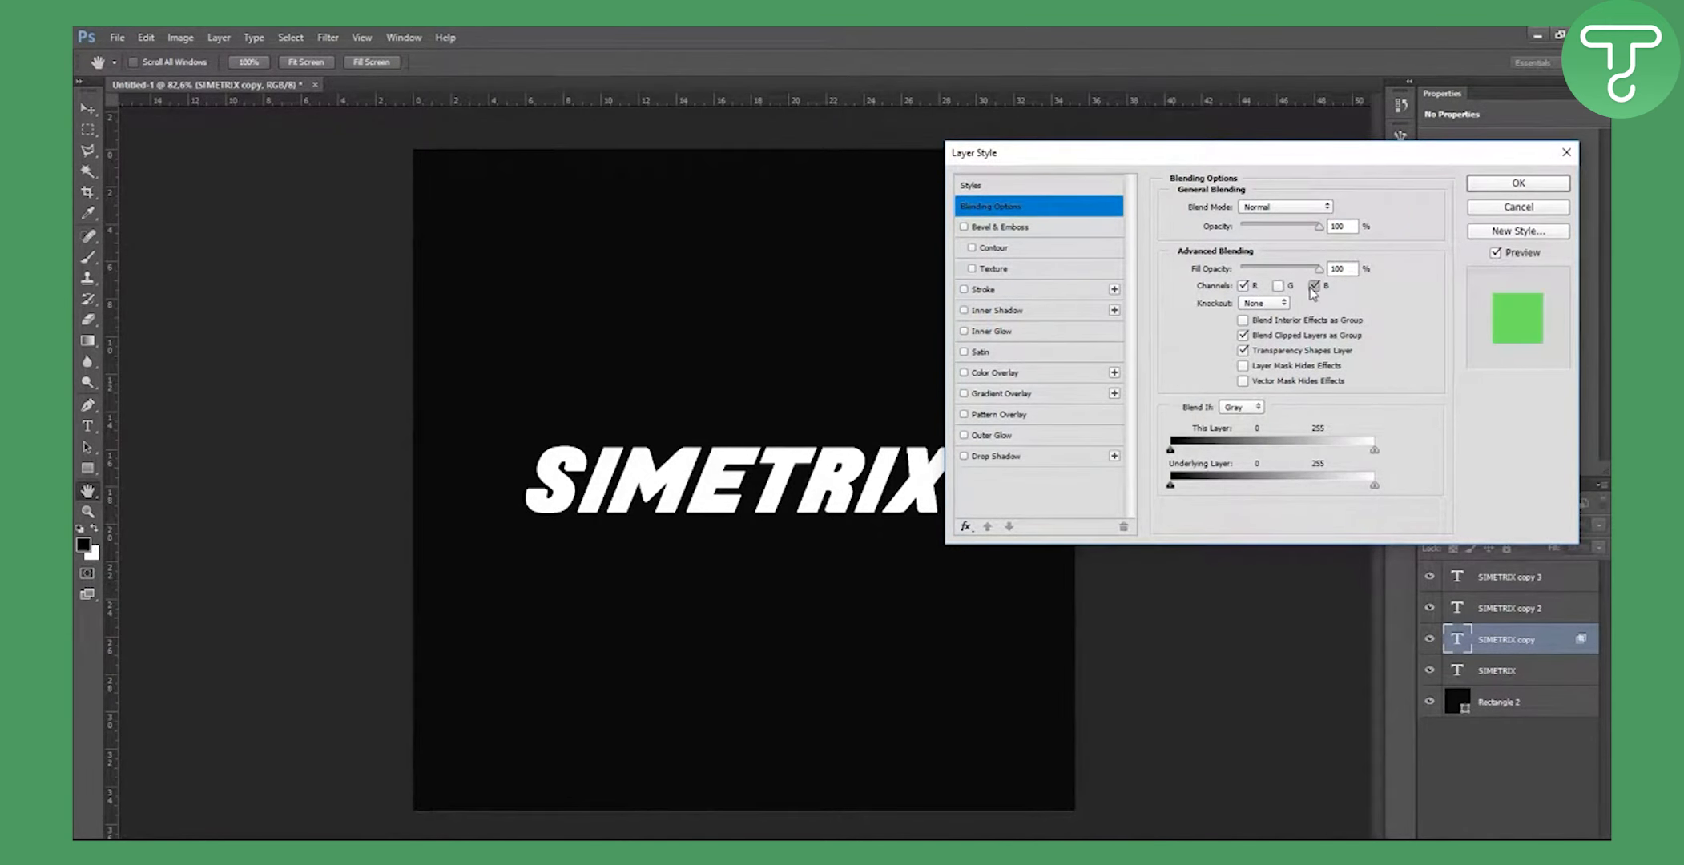
click(1314, 285)
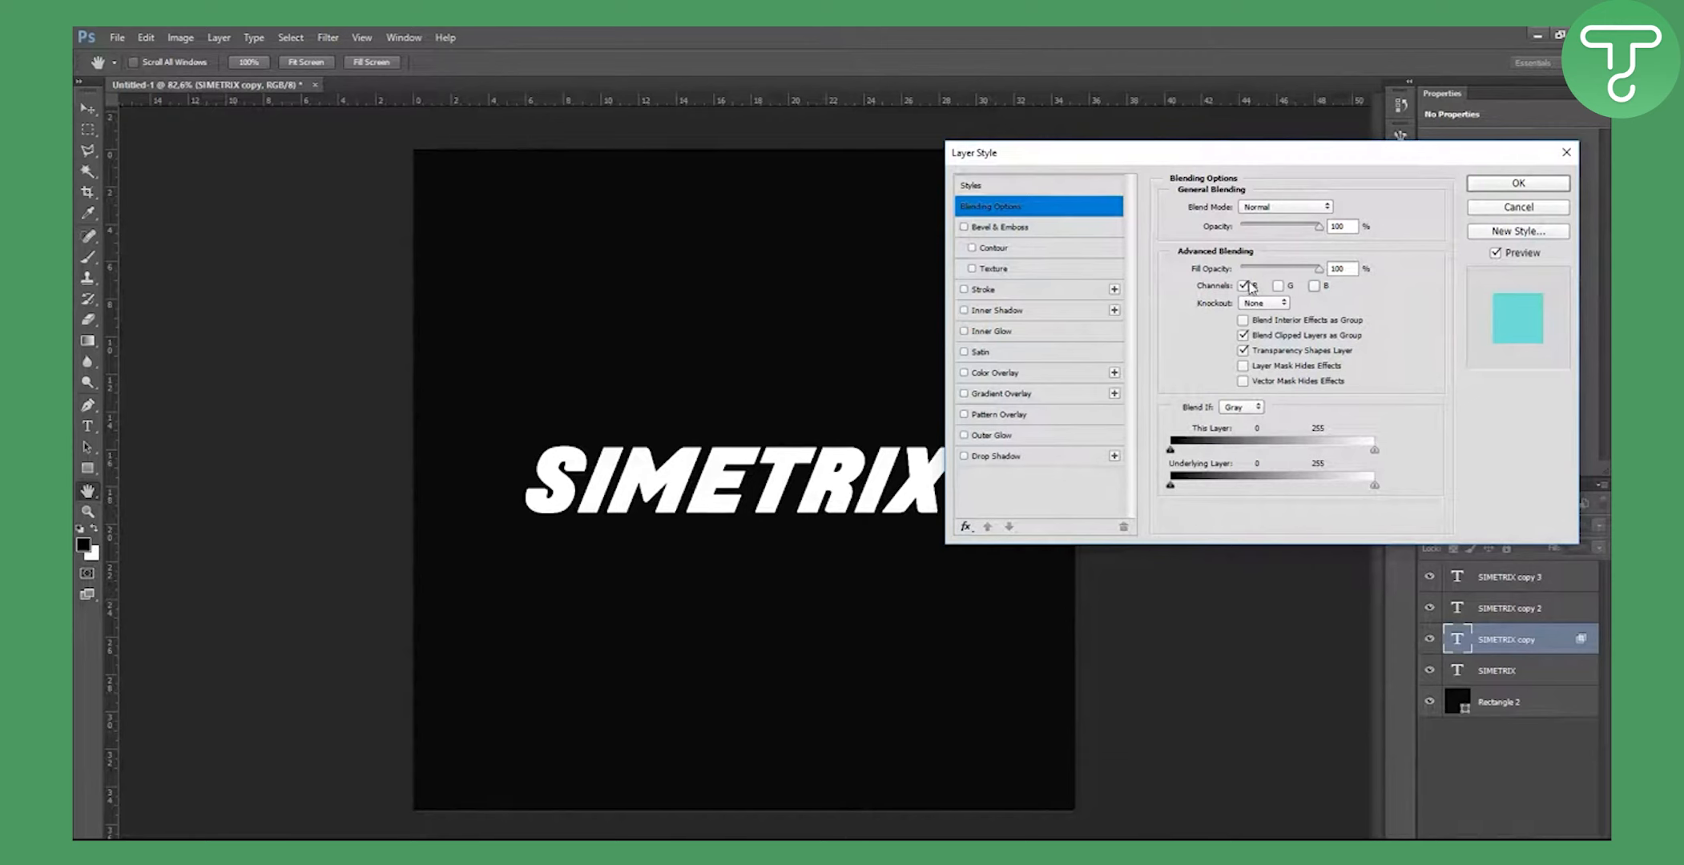
click(1244, 285)
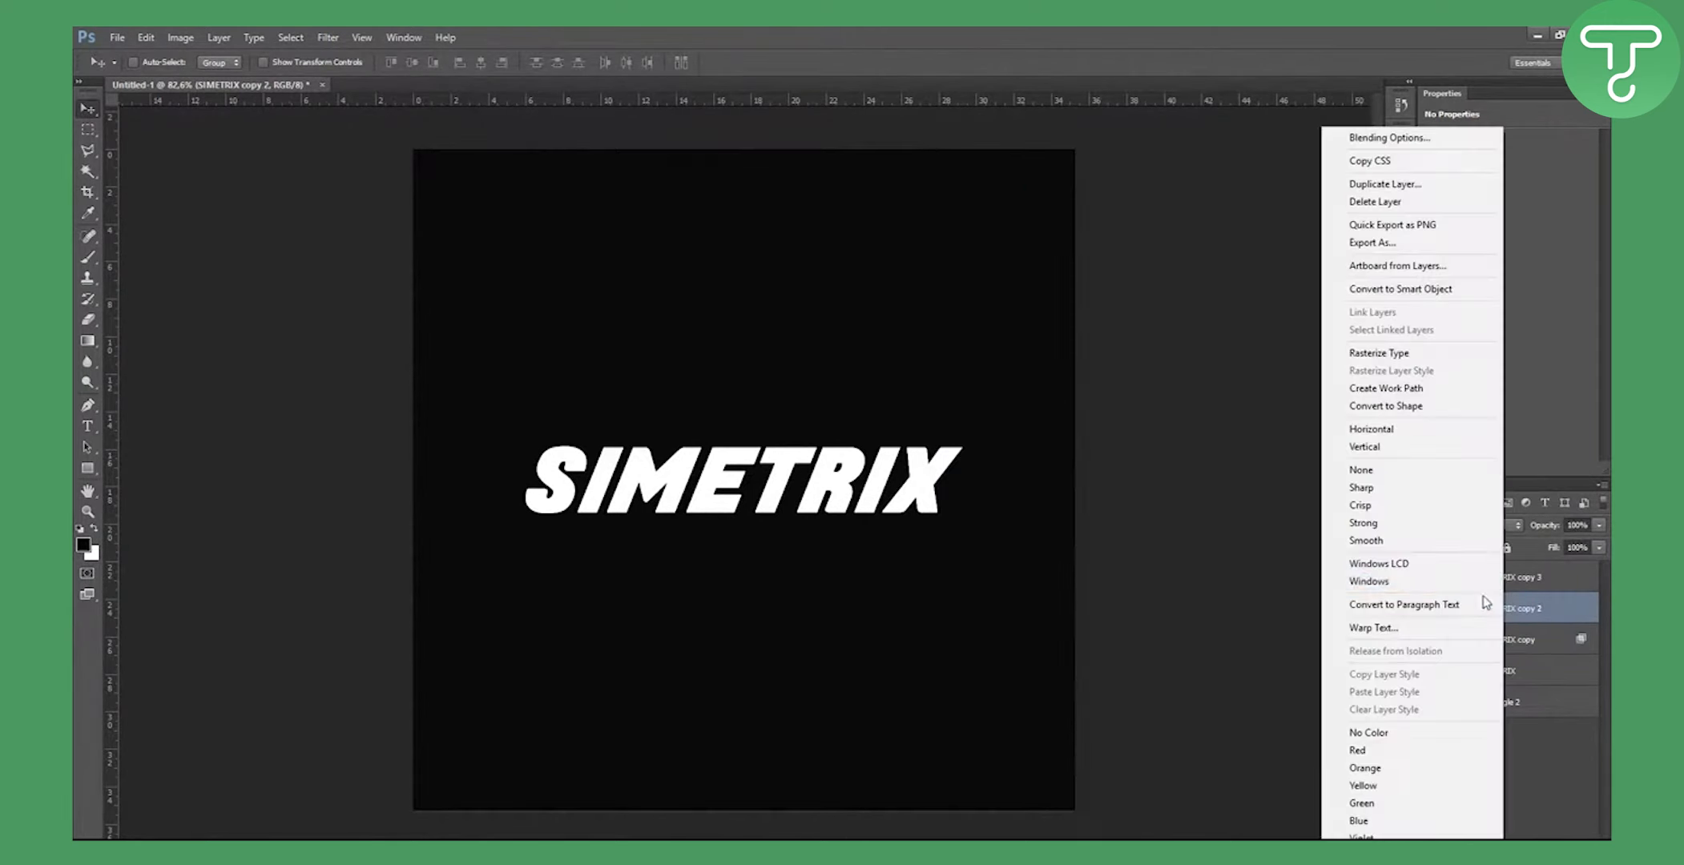
- Restrict SIMETRIX copy 2 and copy 3 to single channels likewise, disabling red on copy 3
click(1389, 138)
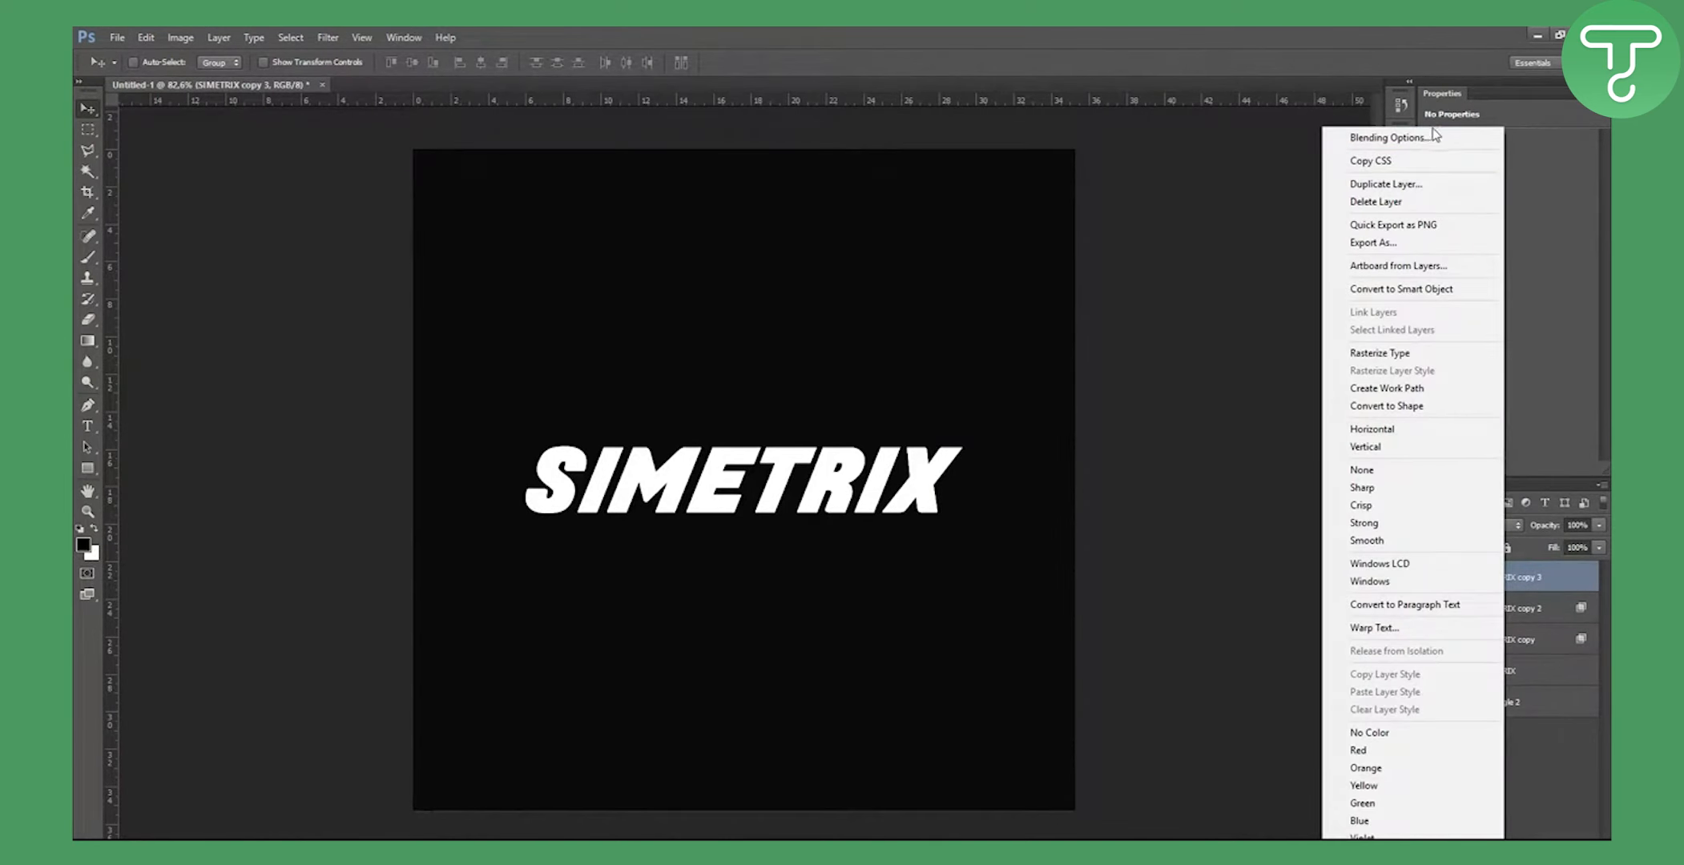
click(1392, 136)
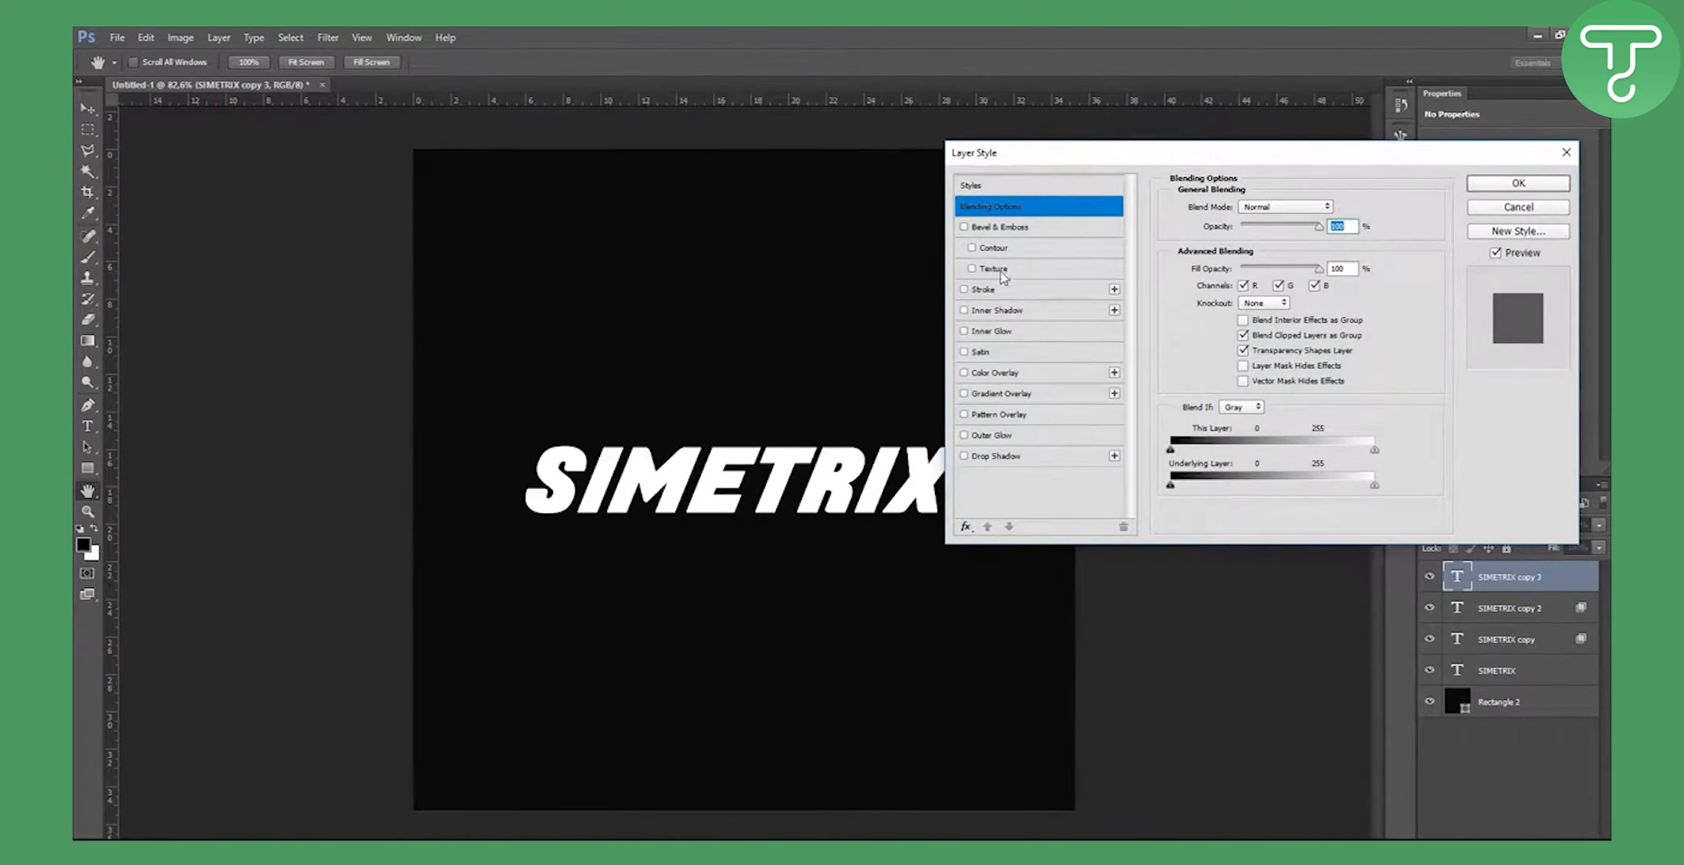
click(1244, 285)
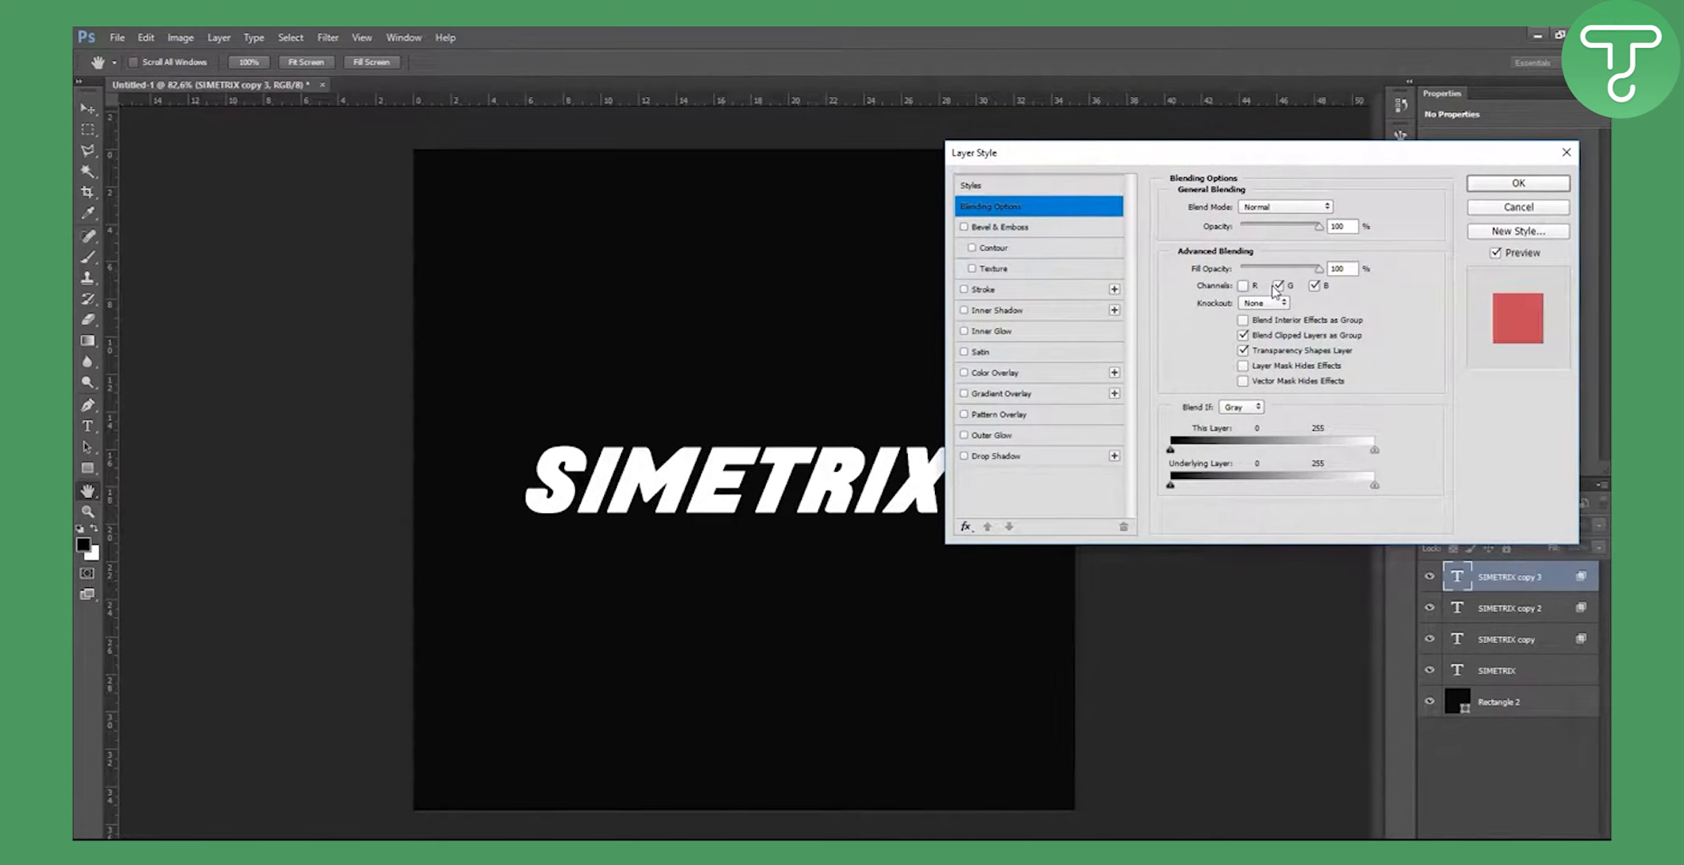
click(1516, 207)
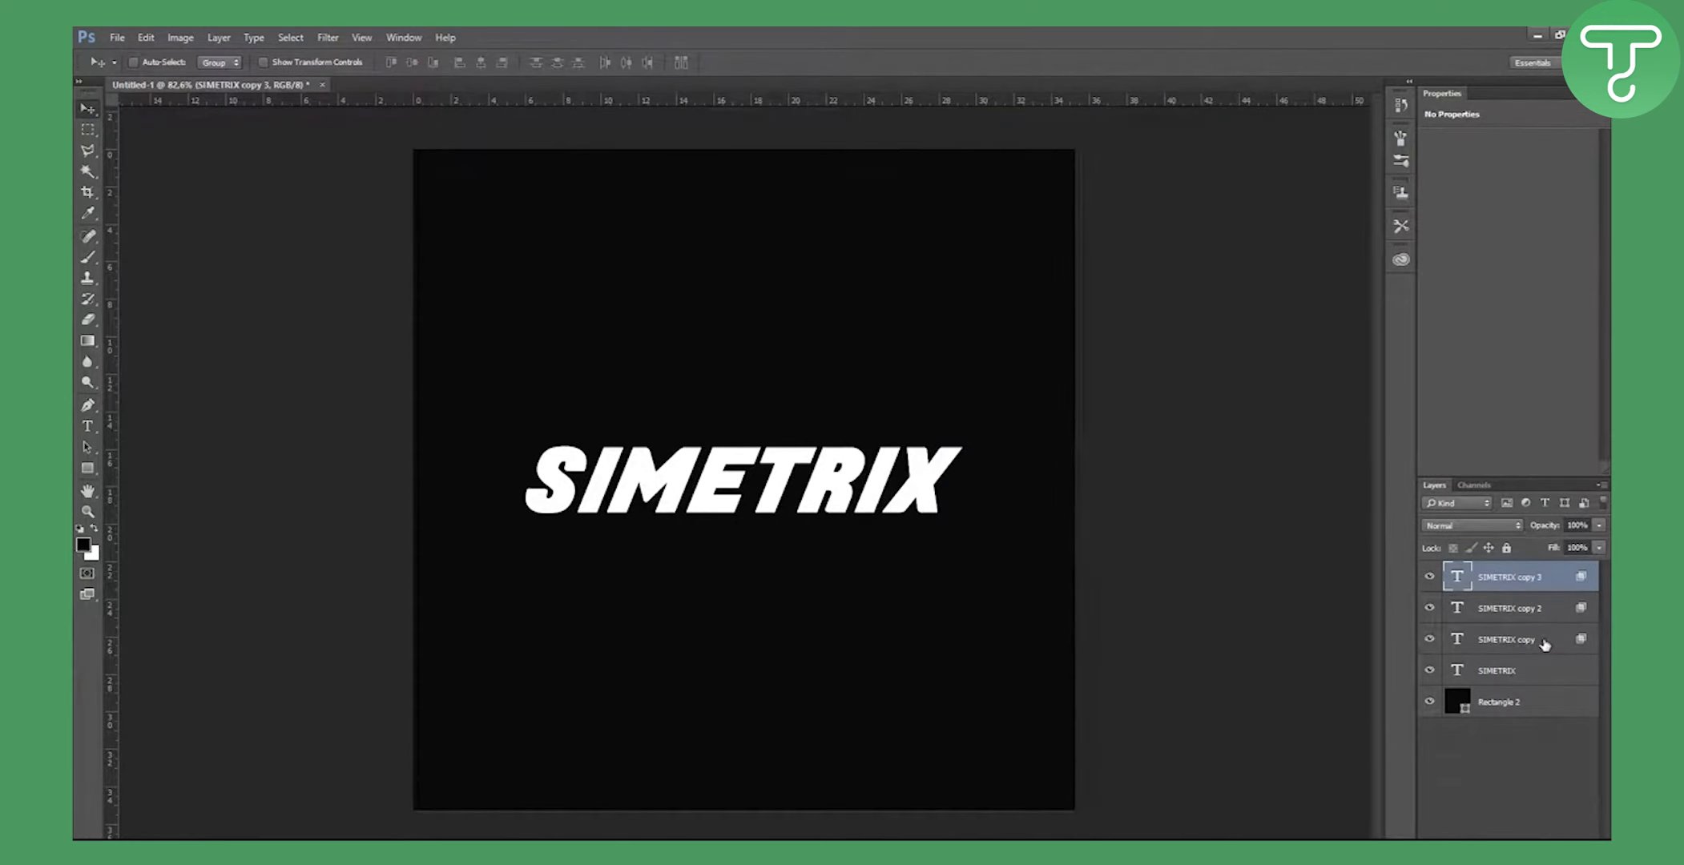
- Nudge SIMETRIX copy, copy 2 and copy 3 apart so red, green and blue fringes show
click(1506, 640)
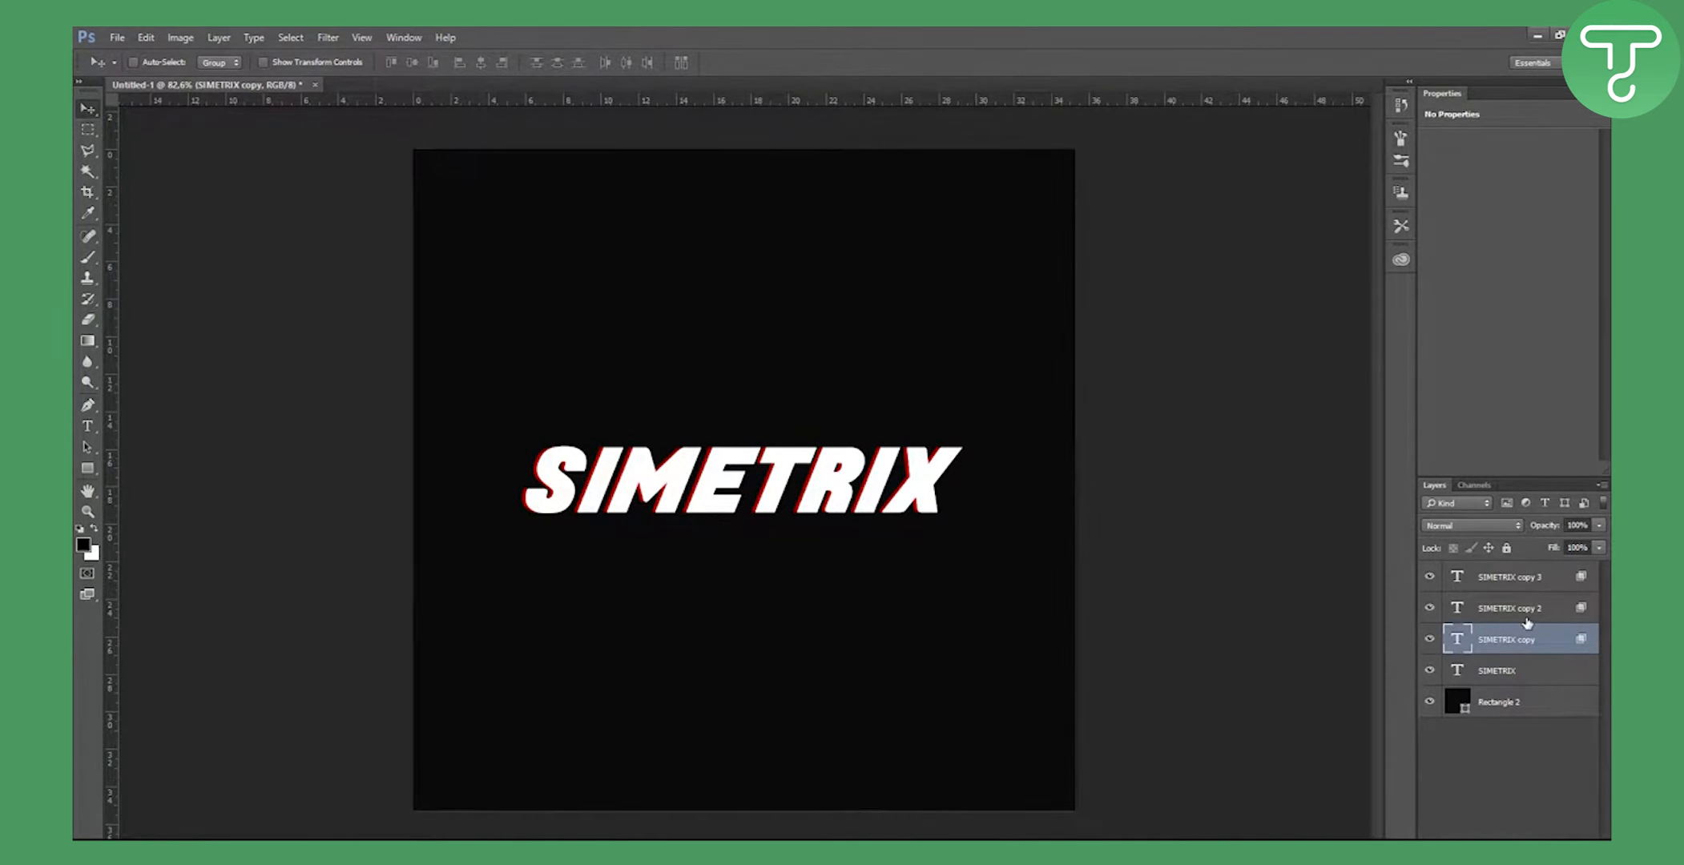
click(1508, 608)
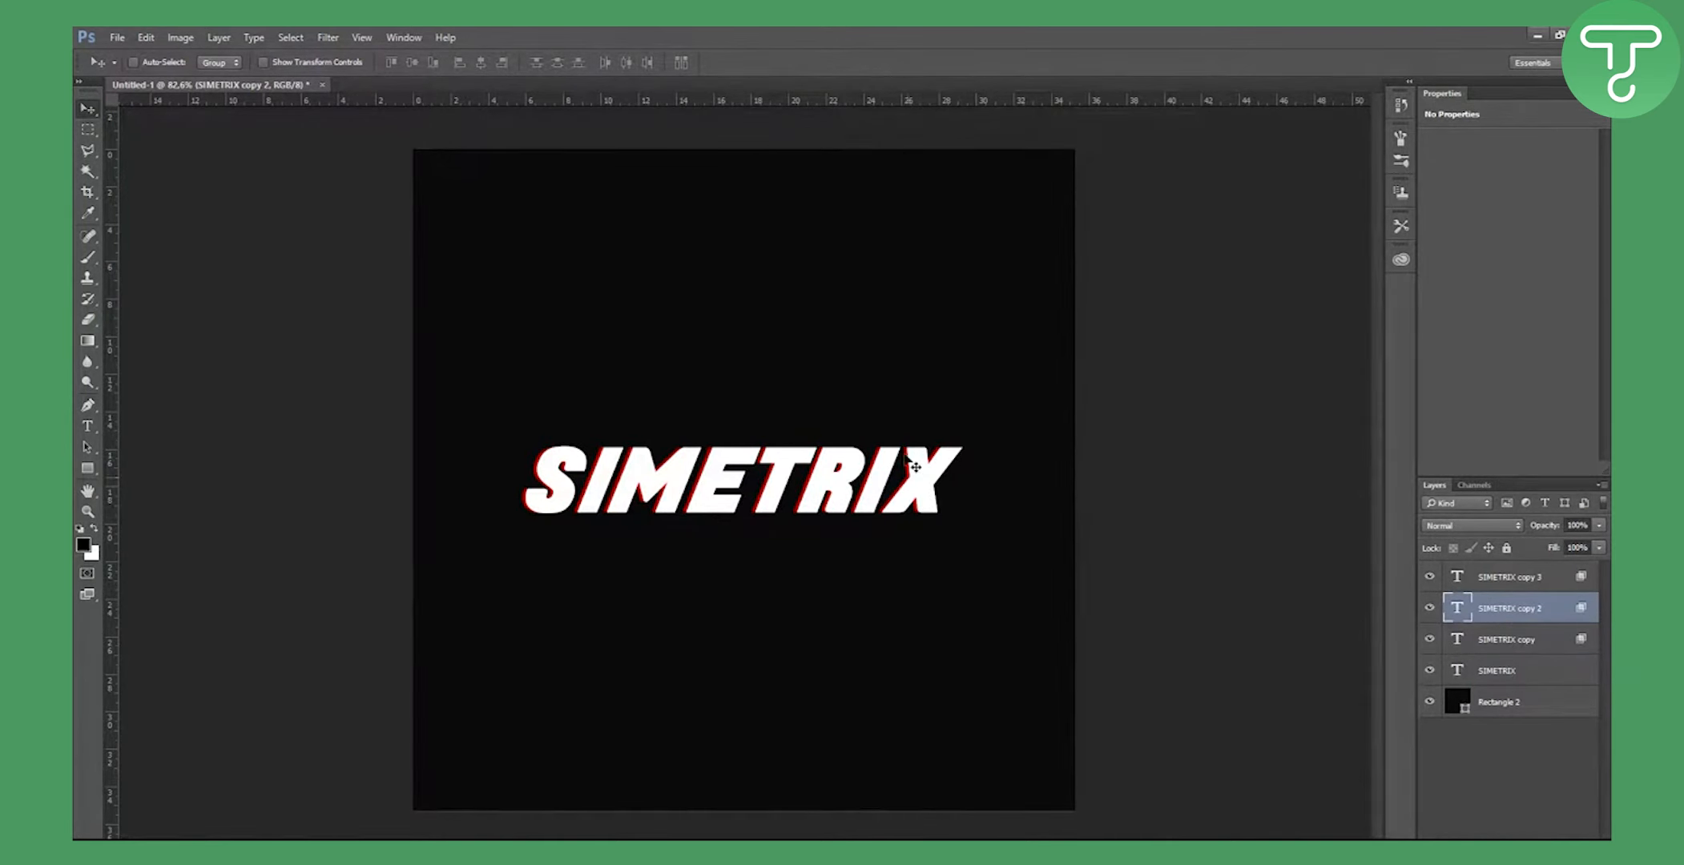
mouse_move(1058, 453)
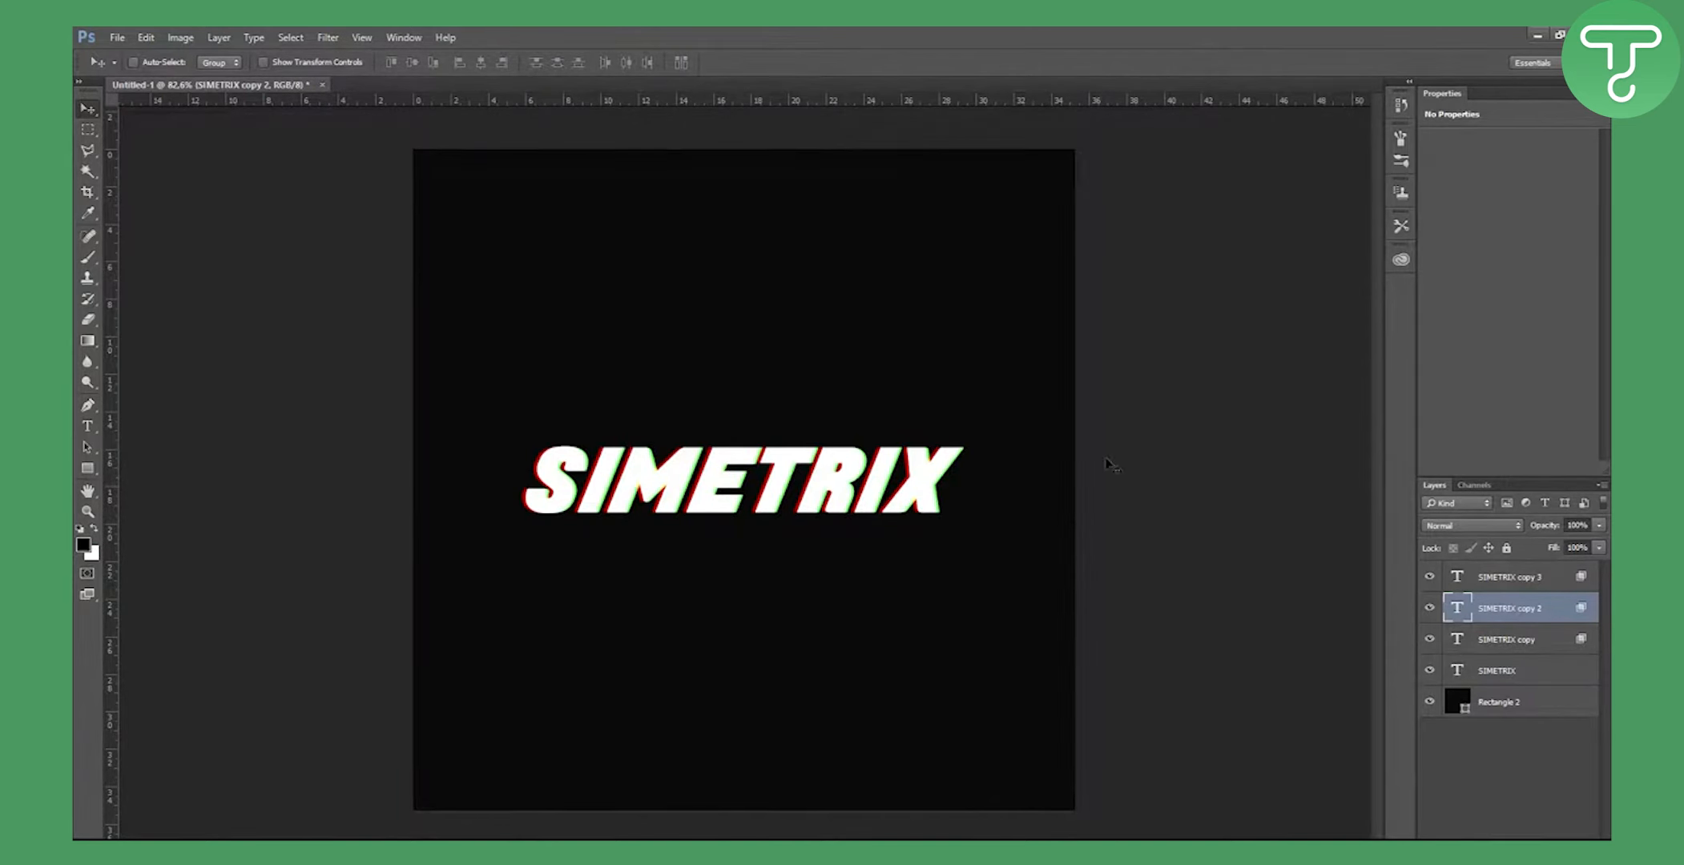
click(1515, 577)
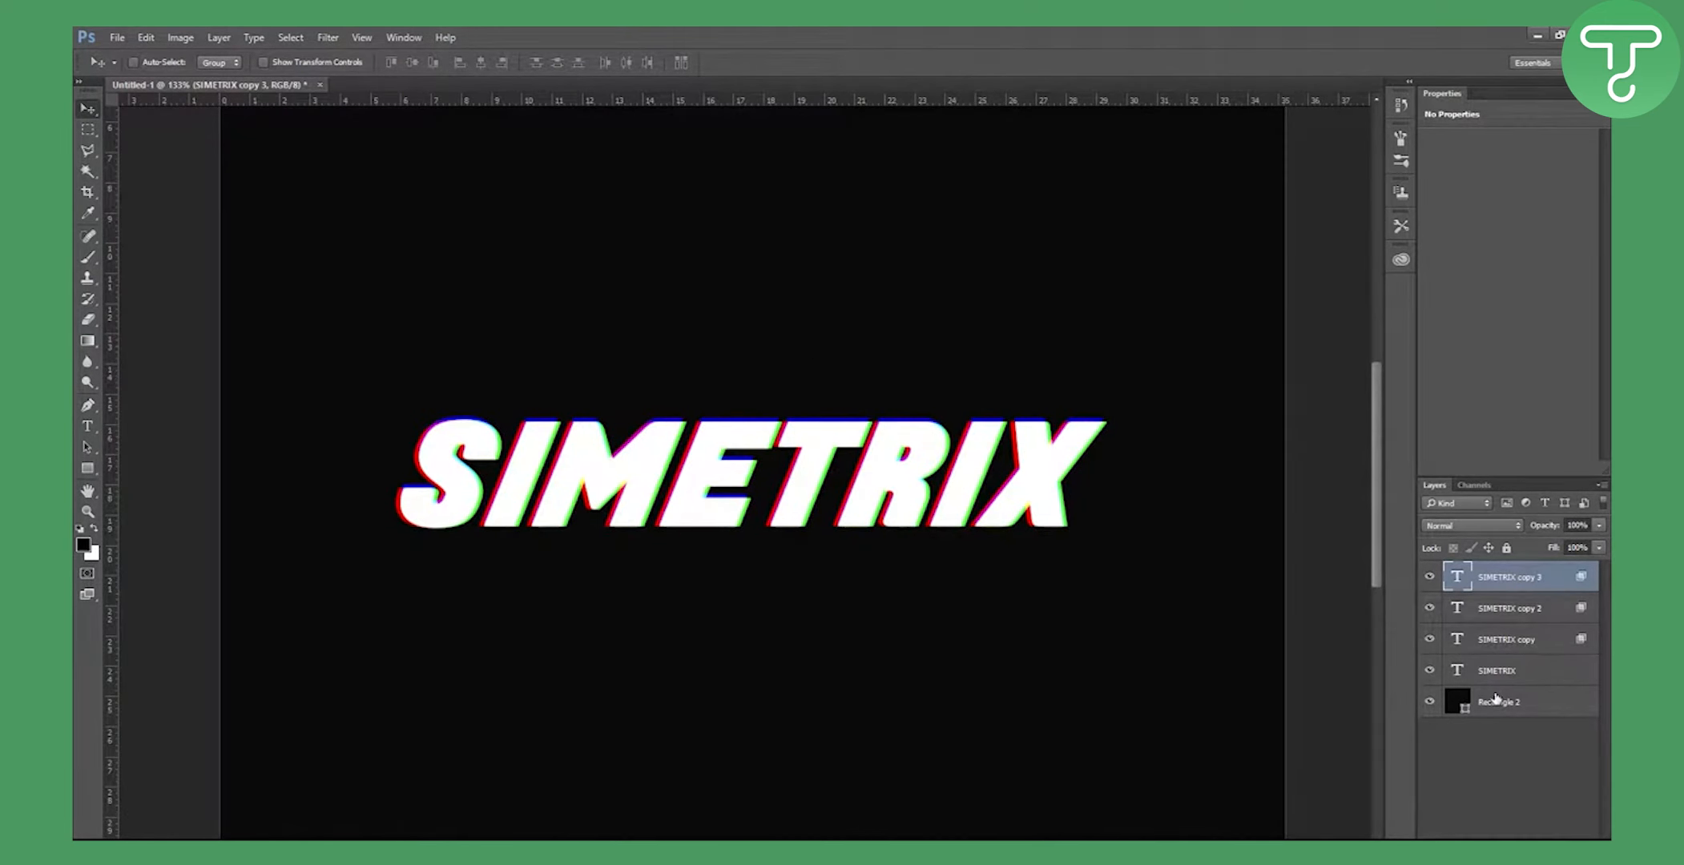
mouse_move(1522, 685)
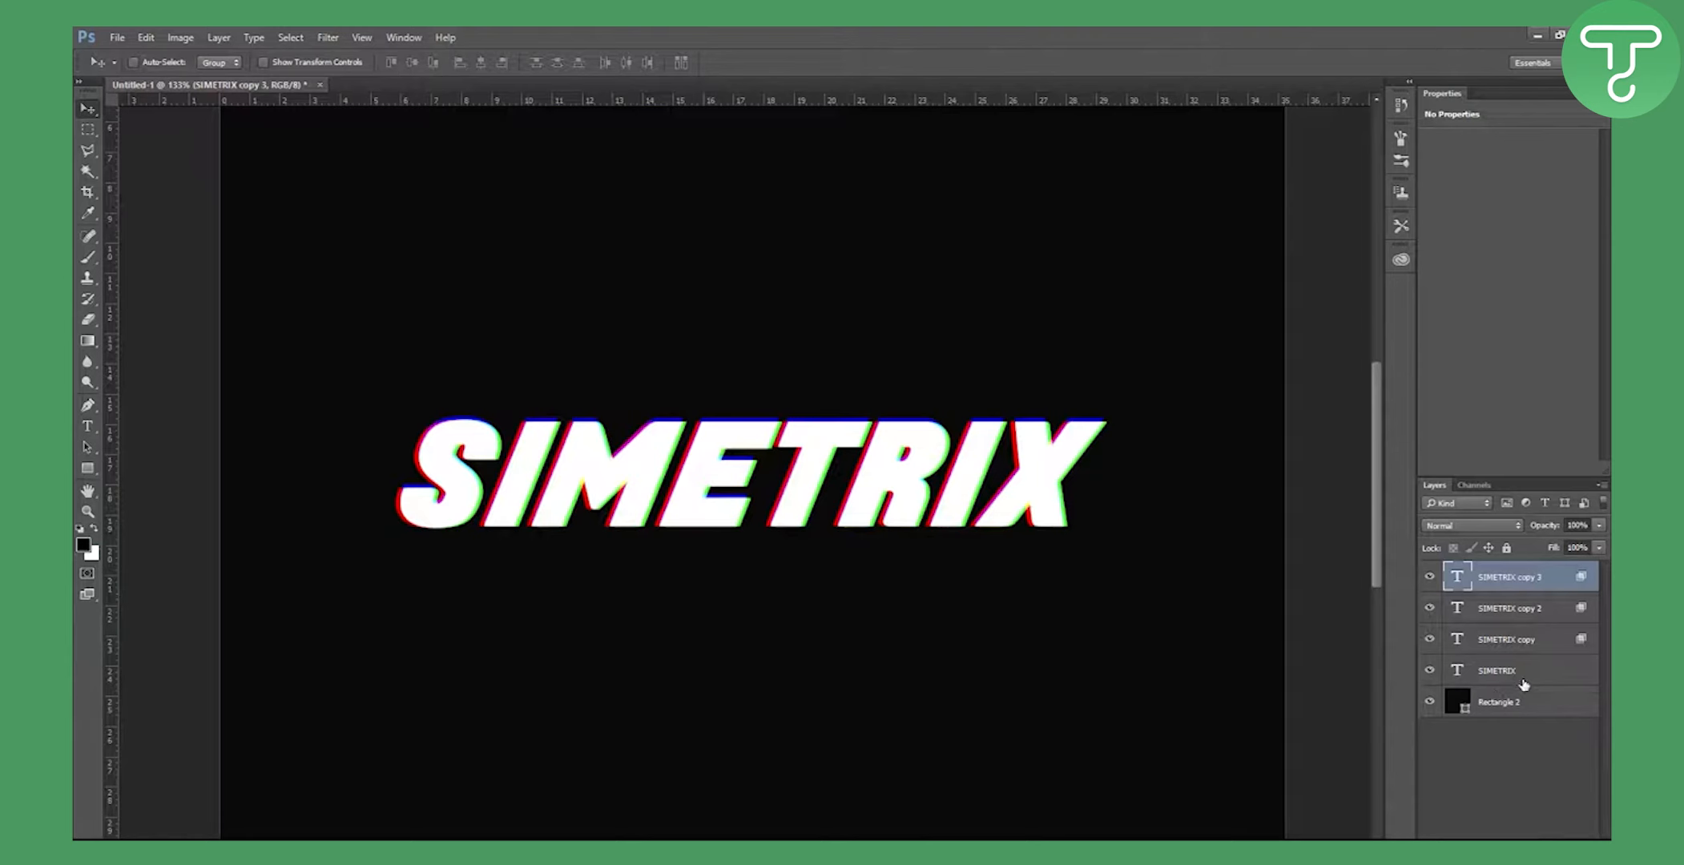
- Select all four SIMETRIX layers and merge them into one layer with Ctrl+E
click(1503, 670)
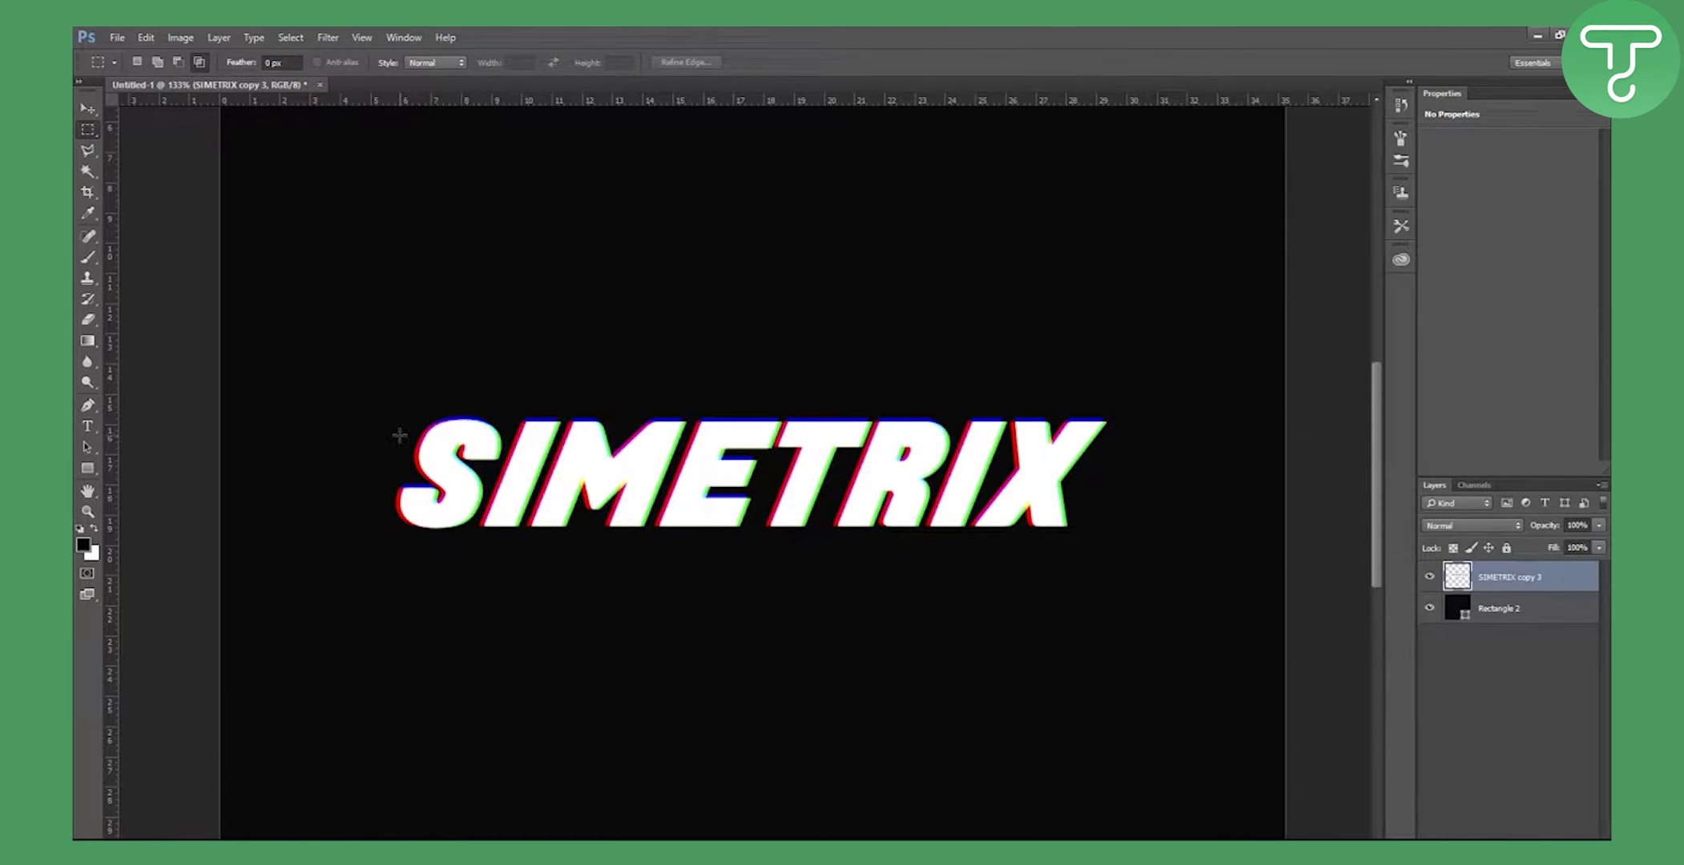
- Marquee a thin strip across the top of the text and shift it sideways as a glitch cut
drag(399, 436, 1074, 441)
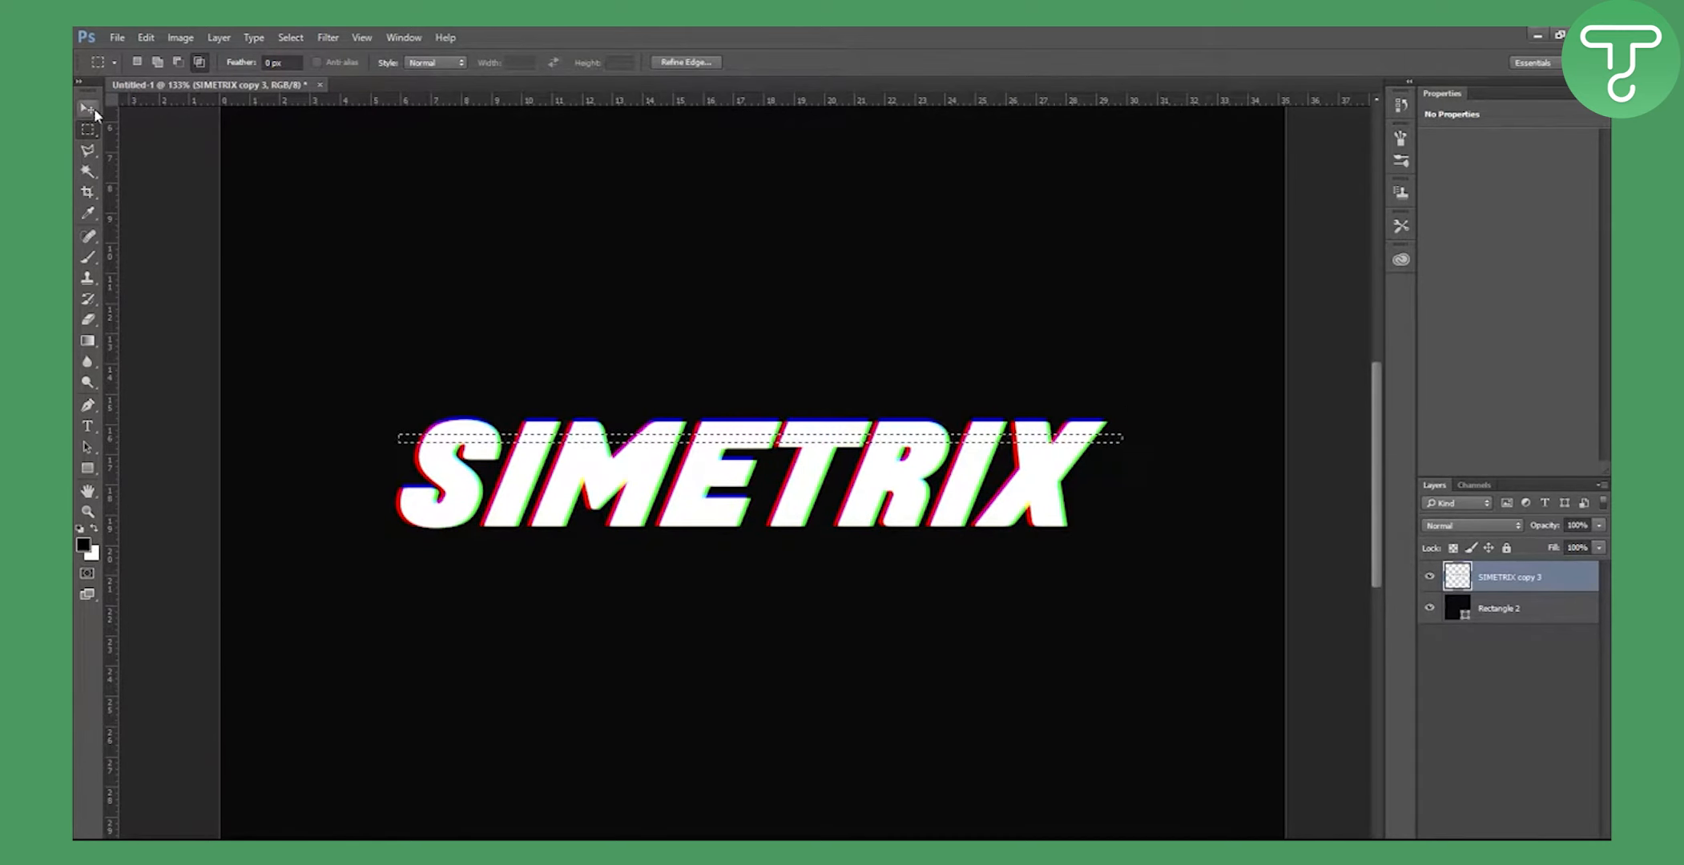
click(88, 109)
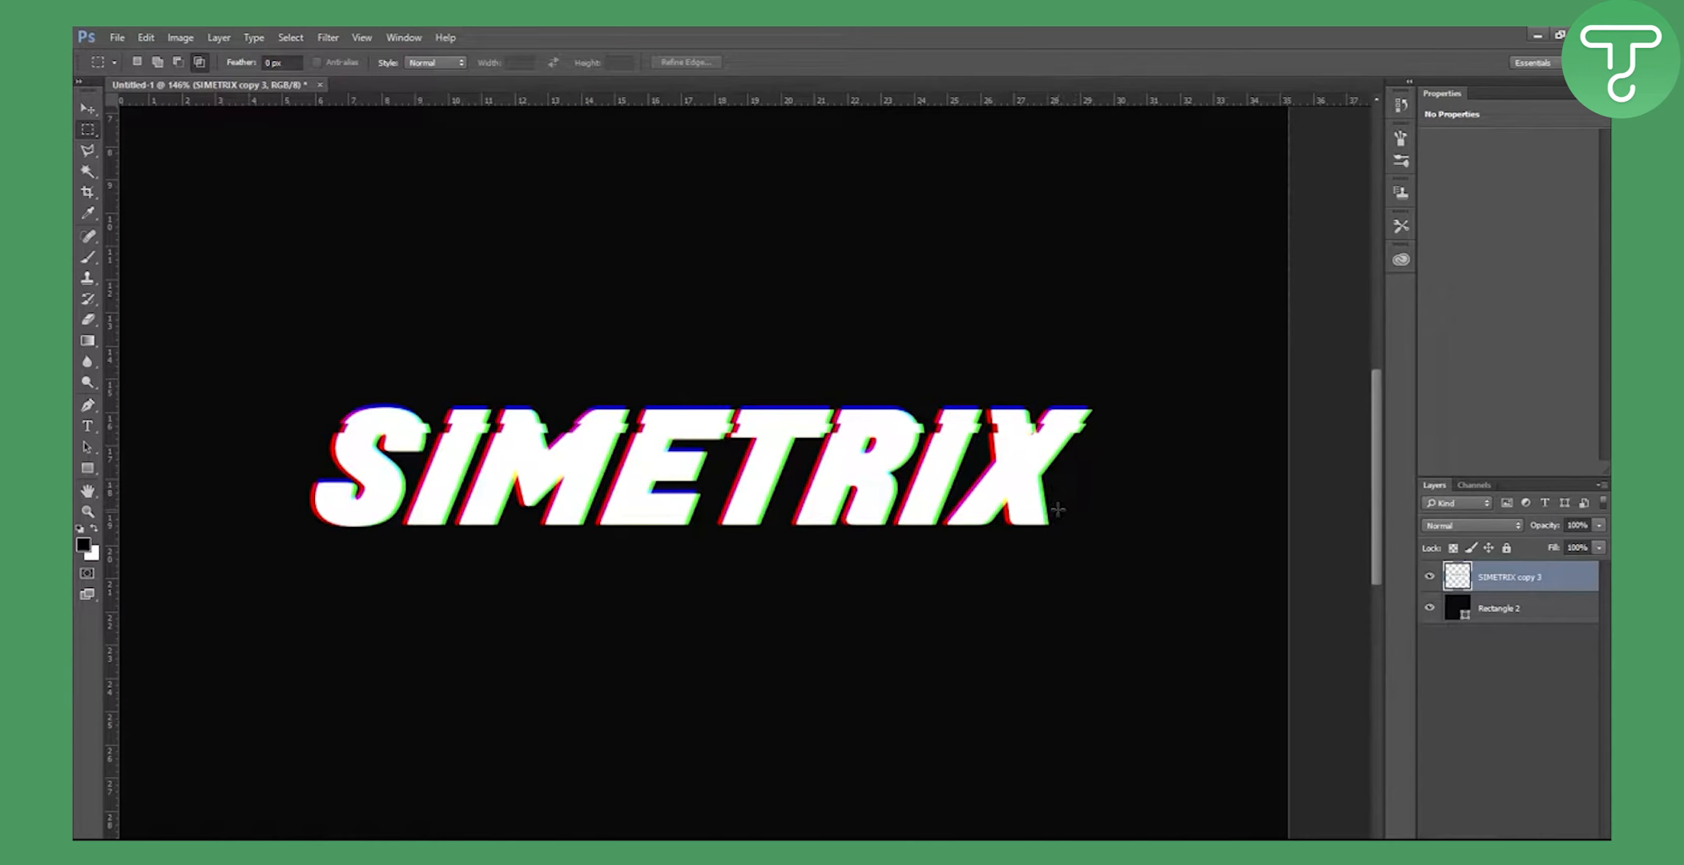
- Marquee a thin strip across the bottom of the letters, ready to shift with the Move tool
drag(594, 504, 1058, 503)
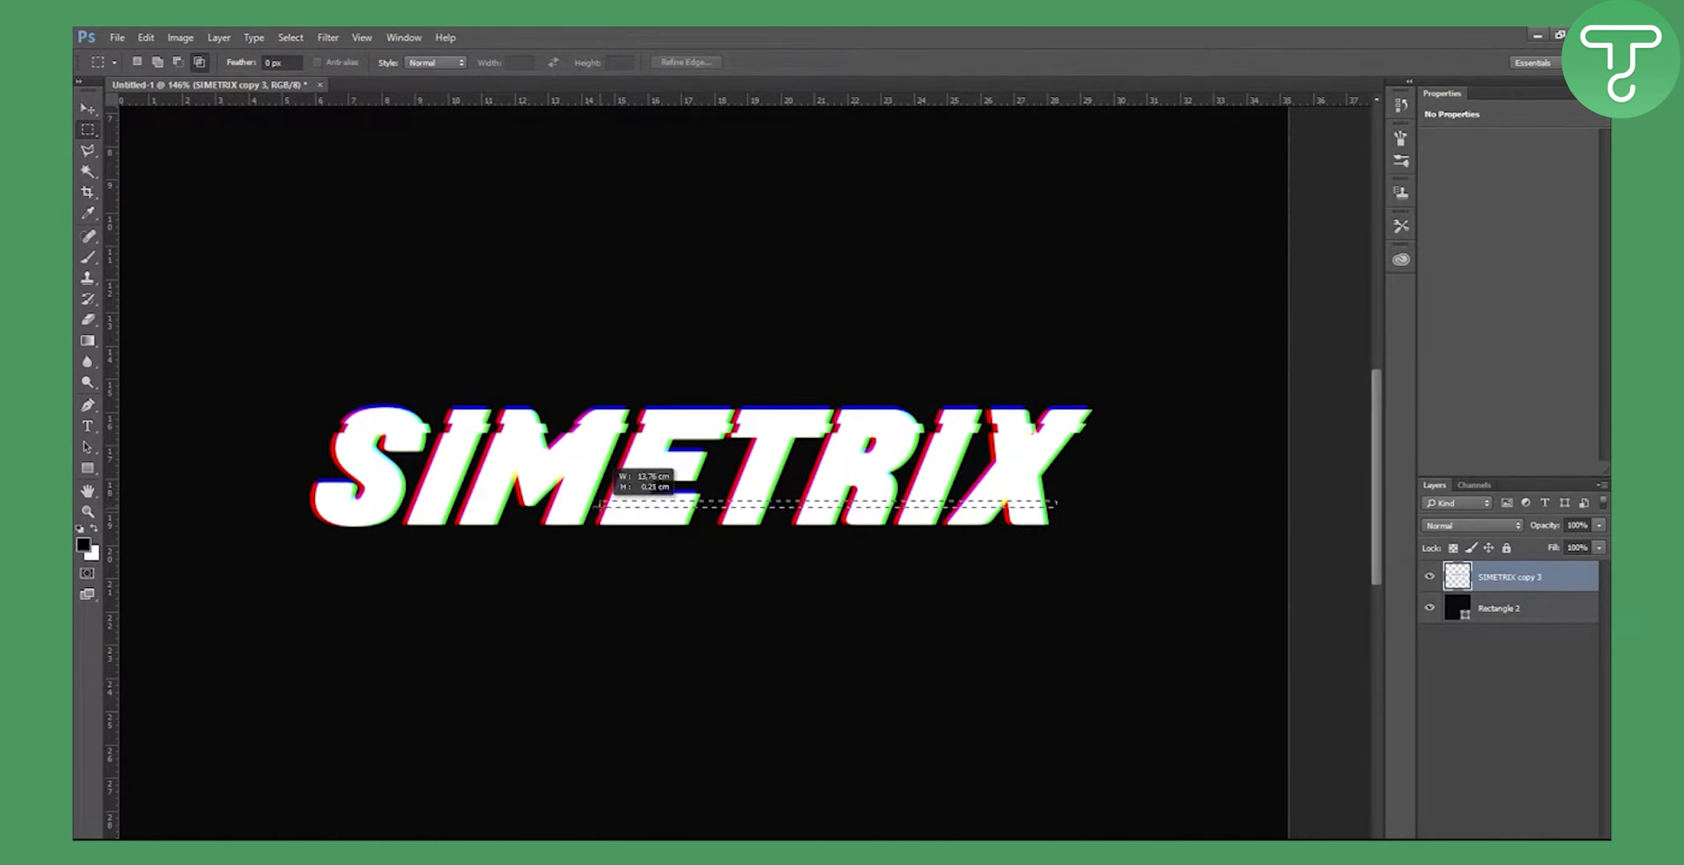
click(88, 107)
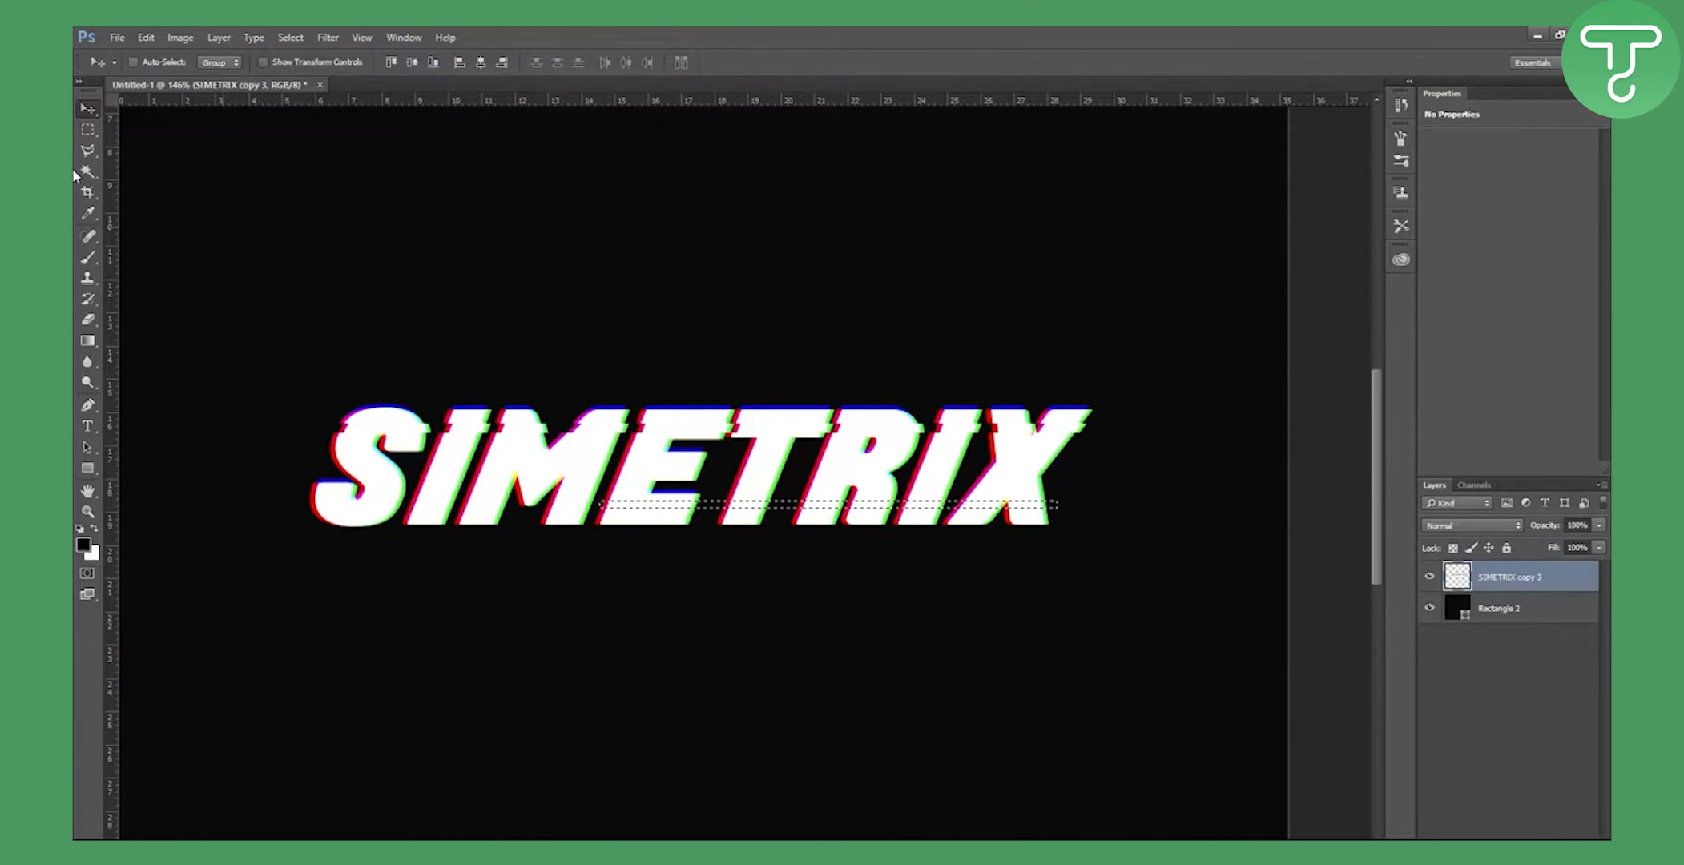